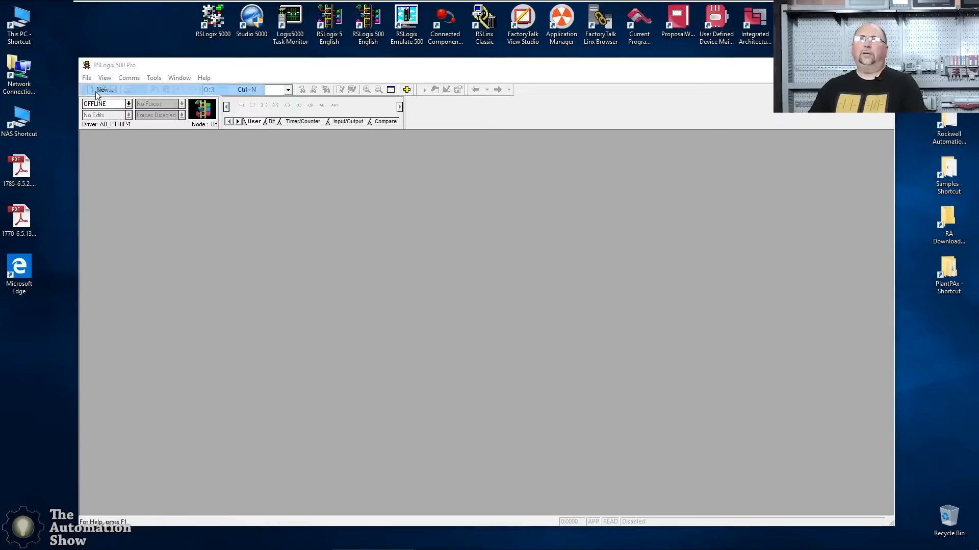
# - Create a new project for a Bul.1763 MicroLogix 1100 Series A processor
pyautogui.click(89, 89)
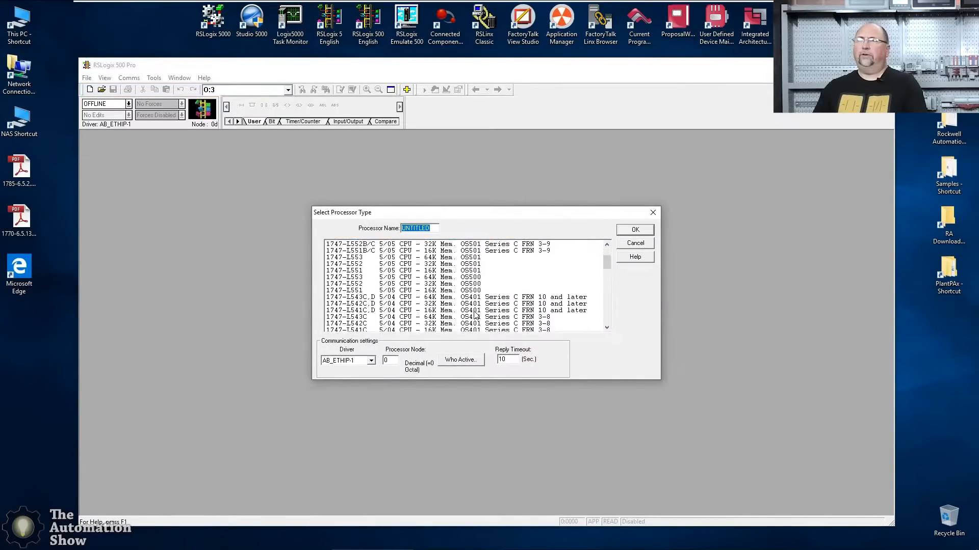
pyautogui.scroll(-3)
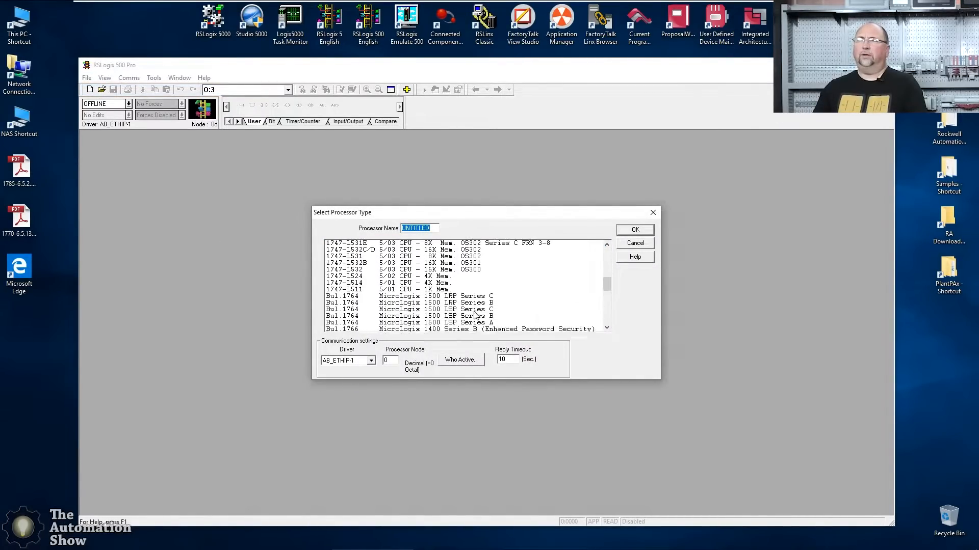
pyautogui.scroll(-3)
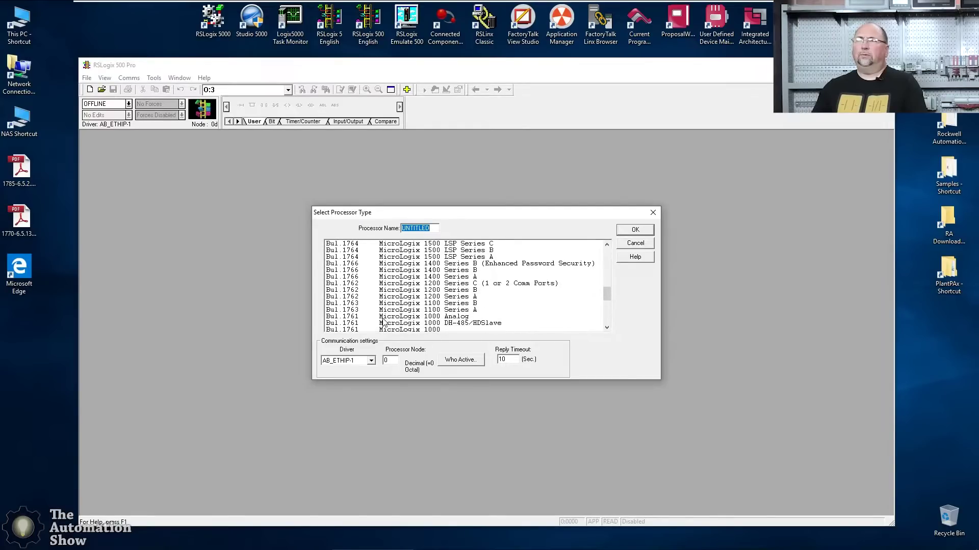
pyautogui.click(440, 309)
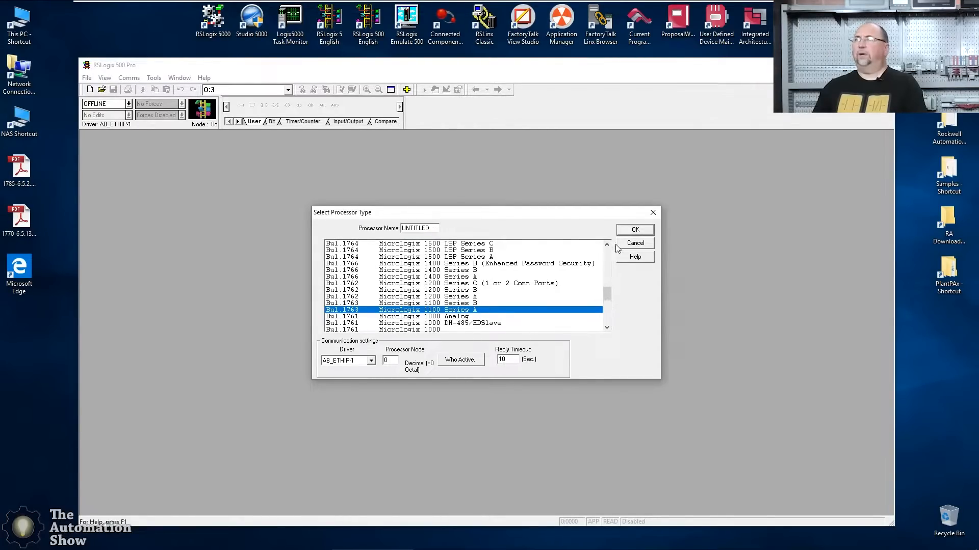
pyautogui.click(634, 228)
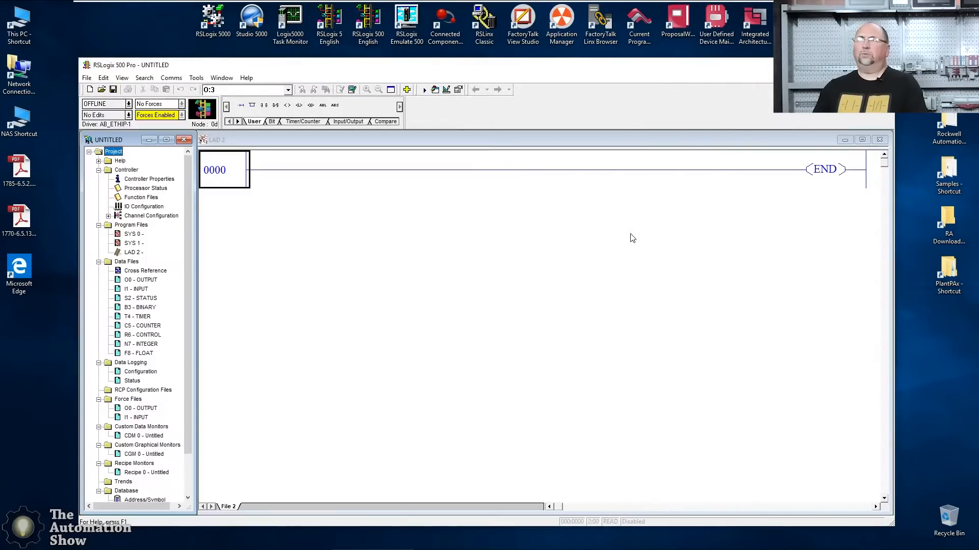
pyautogui.click(144, 206)
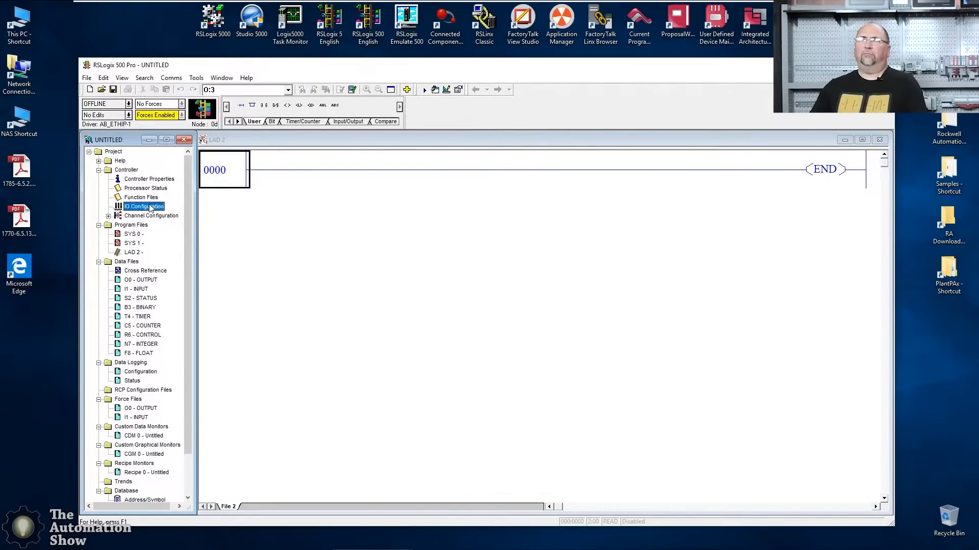
# - Set the MicroLogix 1100 module's Base/Type to BBB Base, apply, and close I/O Configuration
pyautogui.doubleClick(143, 206)
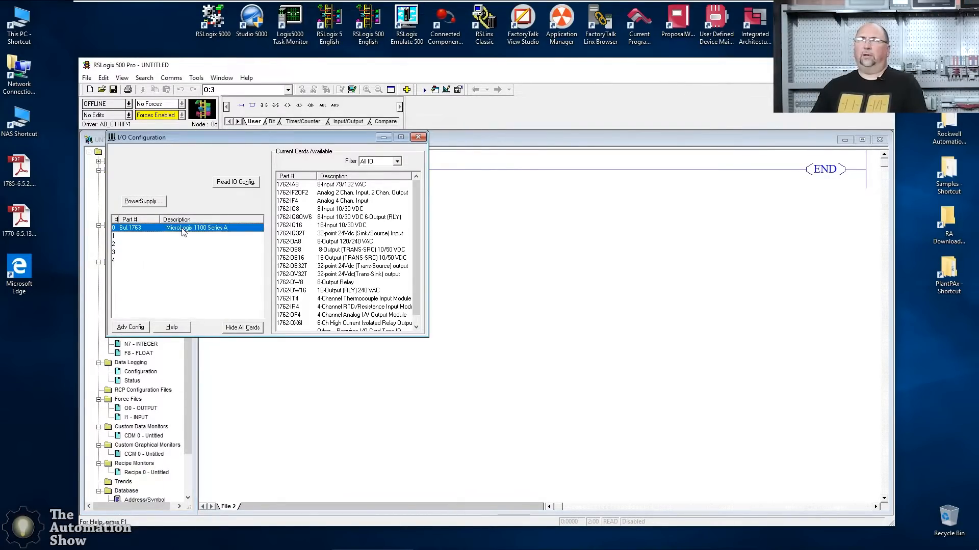
pyautogui.click(490, 230)
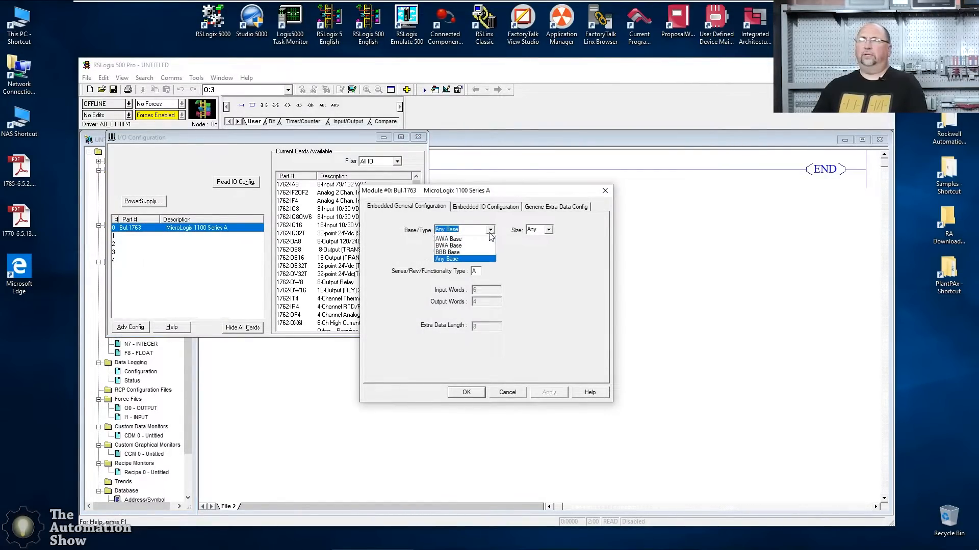
pyautogui.click(447, 253)
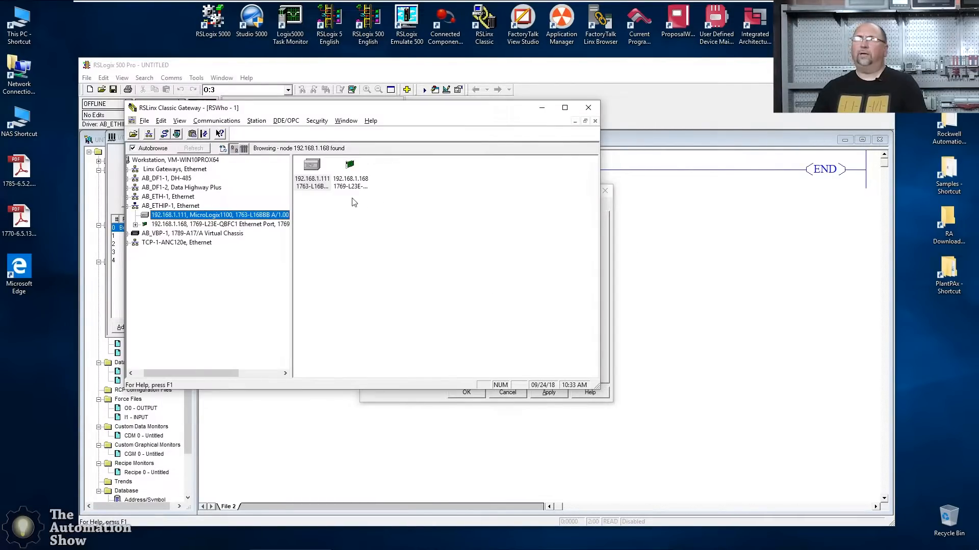
pyautogui.moveTo(251, 219)
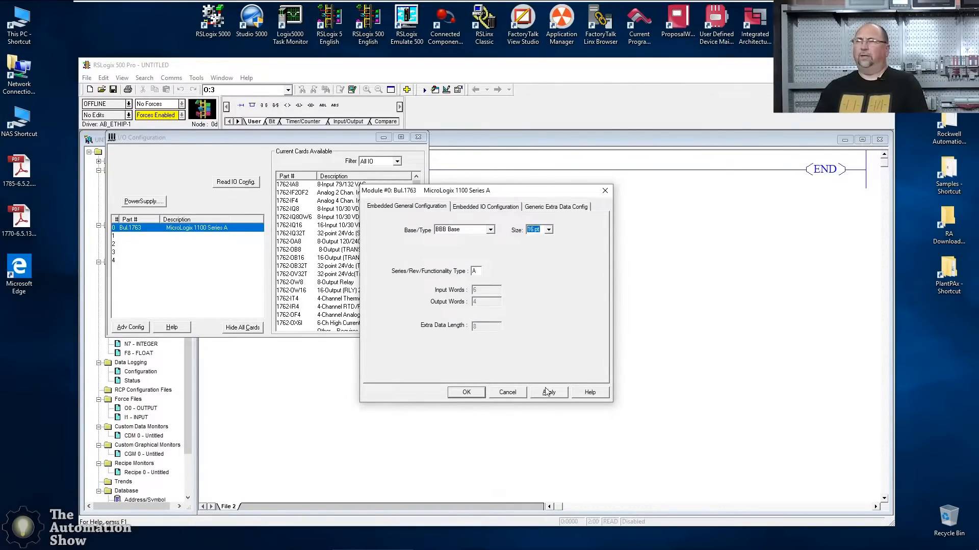
pyautogui.click(486, 207)
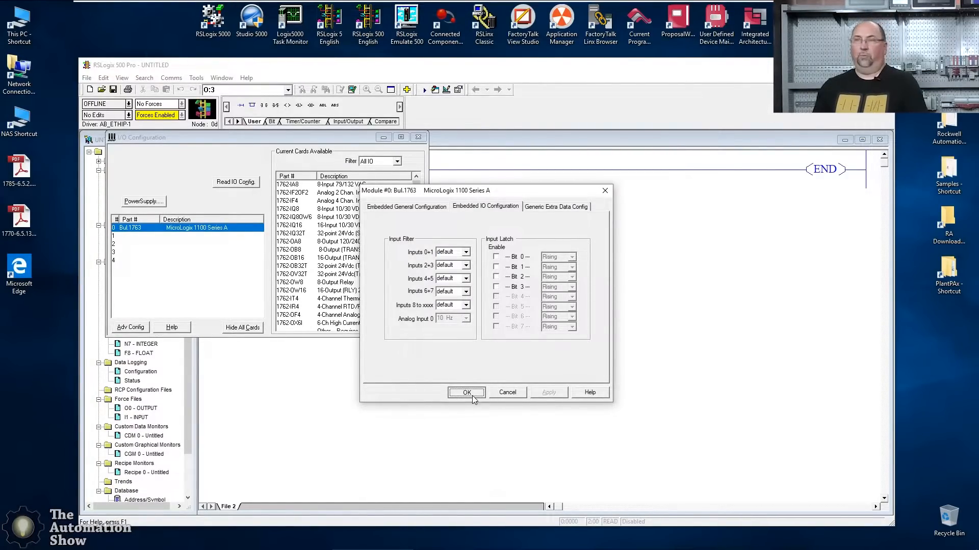
pyautogui.click(466, 392)
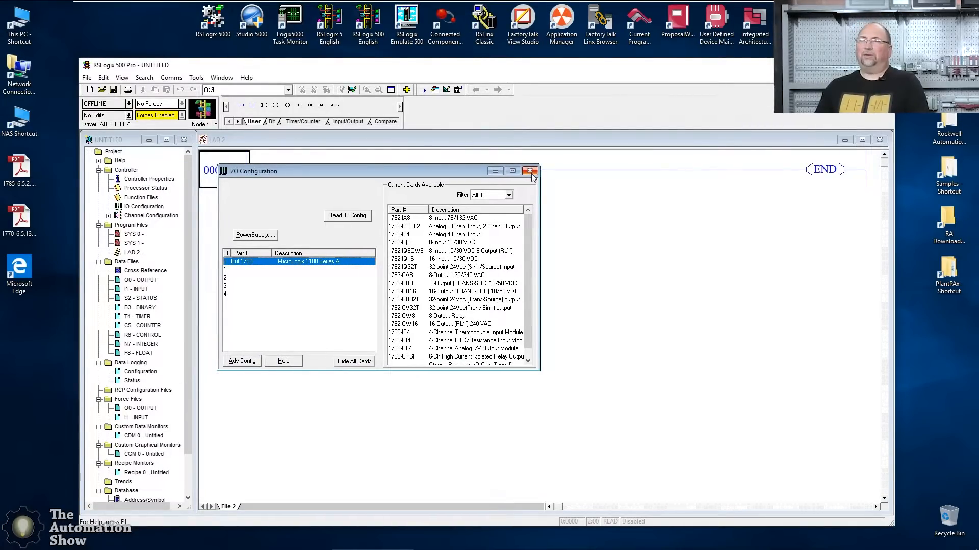
pyautogui.click(530, 171)
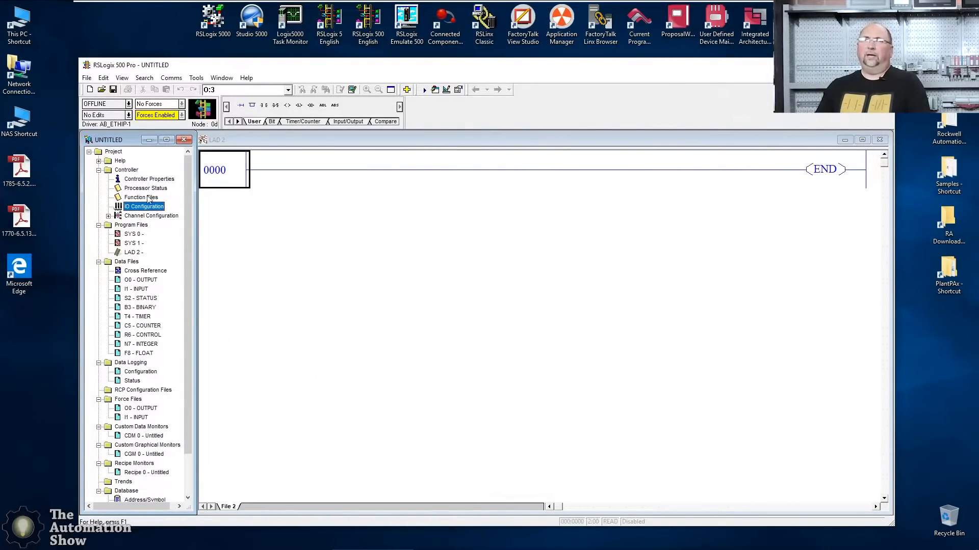
# - In Function Files, give HSC:0 Auto Start 1, Counting Enabled 1, and mode 6
pyautogui.doubleClick(142, 197)
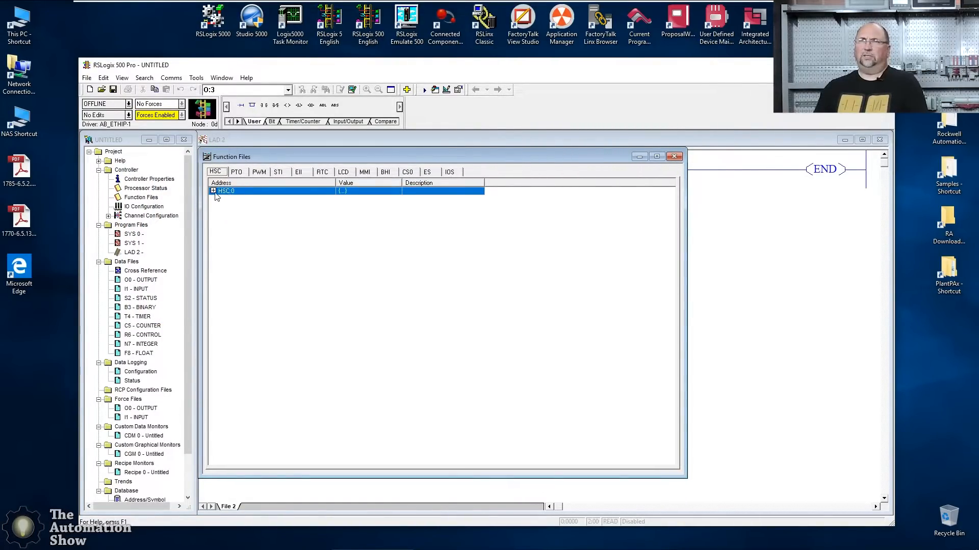
pyautogui.click(214, 190)
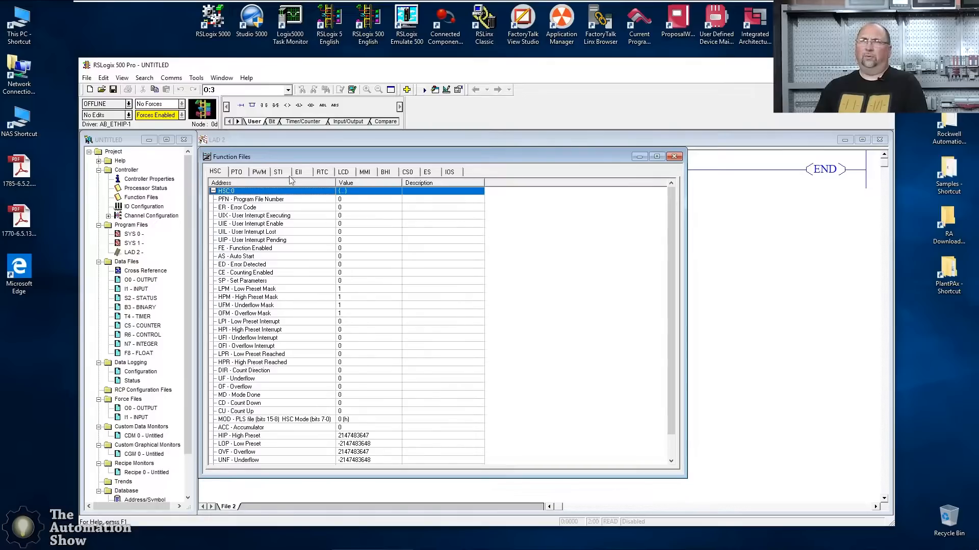
pyautogui.moveTo(244, 208)
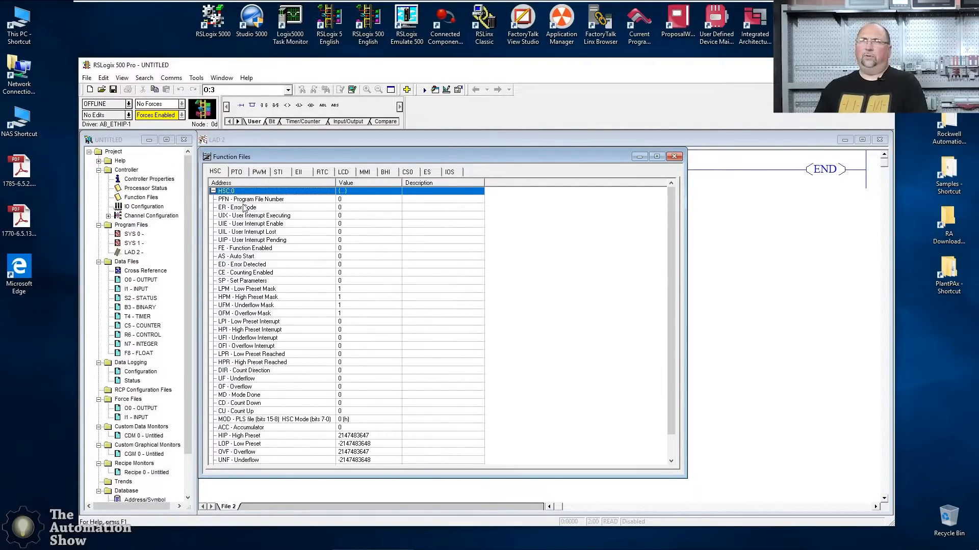
pyautogui.moveTo(340, 199)
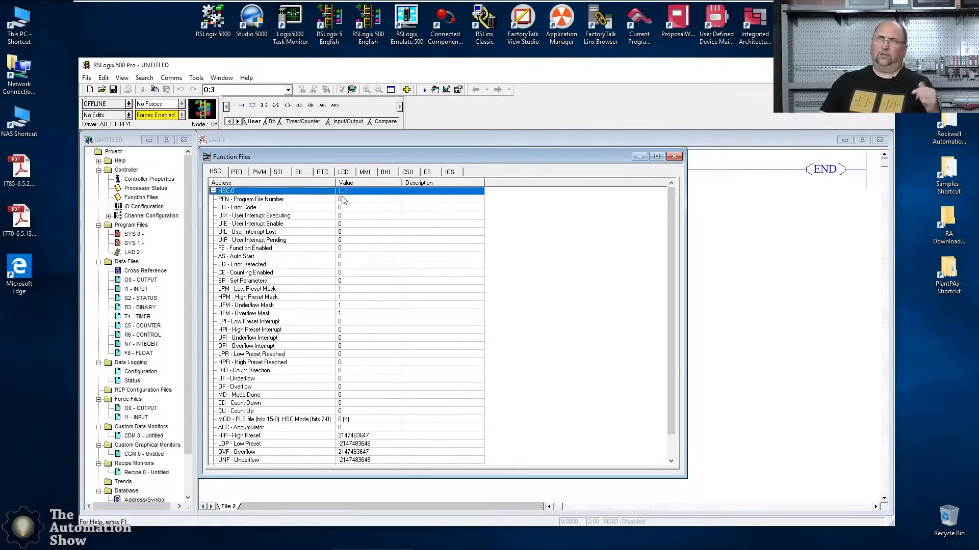
pyautogui.moveTo(298, 211)
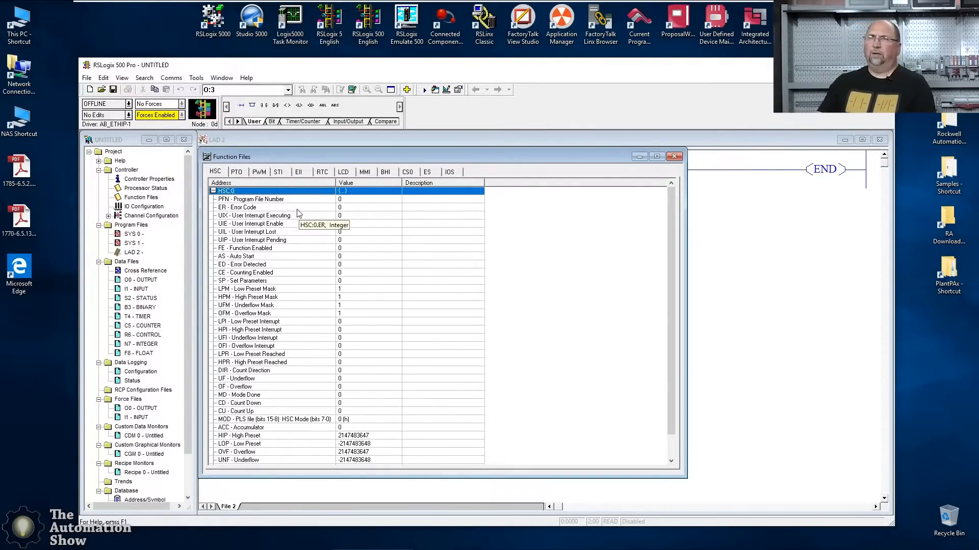
pyautogui.moveTo(295, 262)
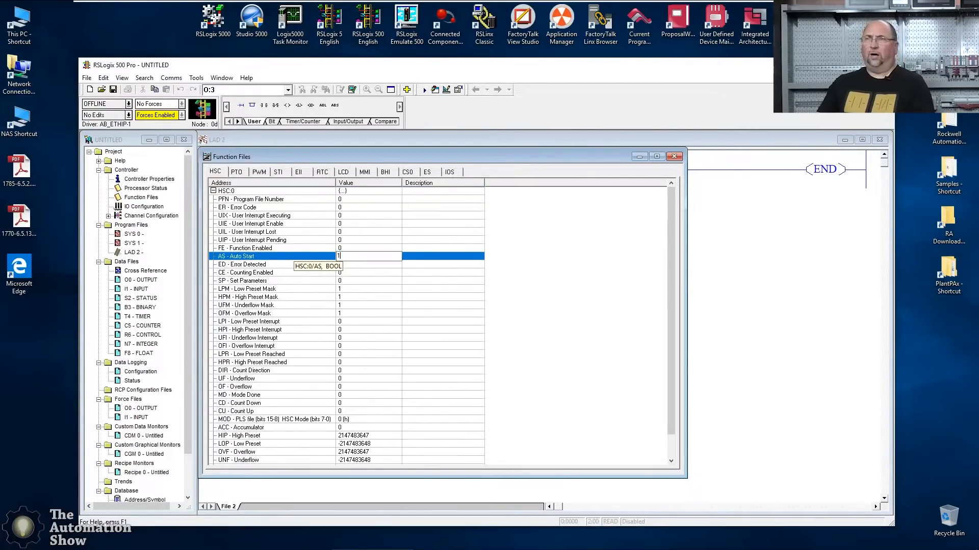
pyautogui.click(275, 273)
pyautogui.write('1')
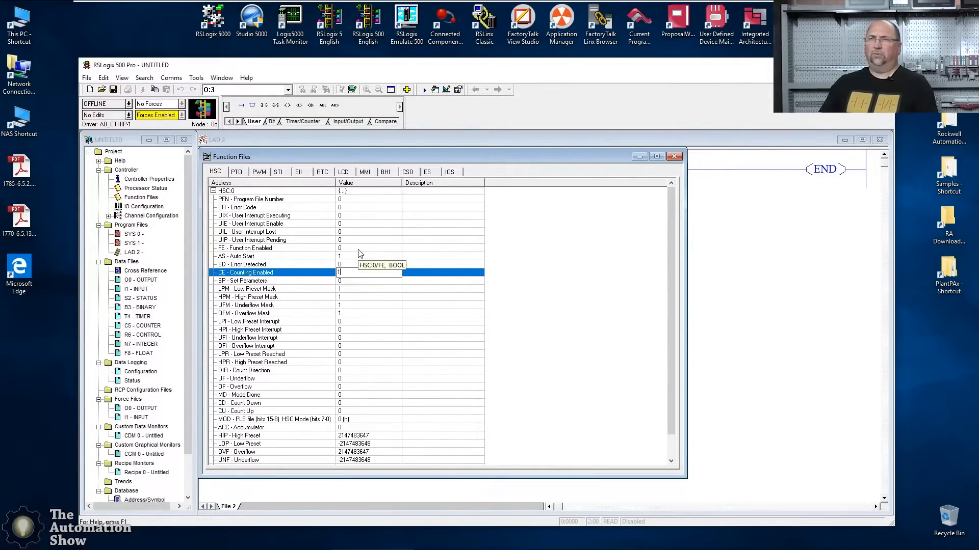
pyautogui.click(250, 255)
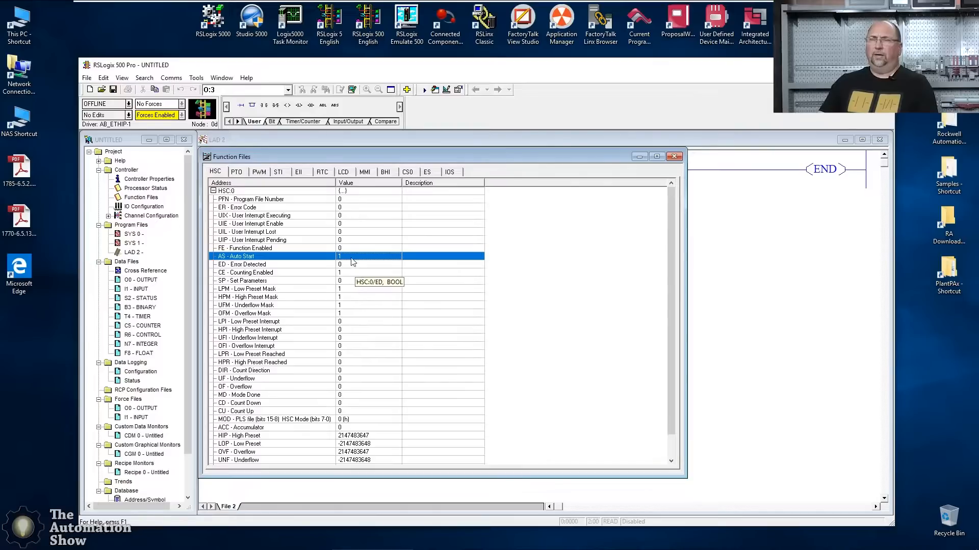
pyautogui.moveTo(297, 325)
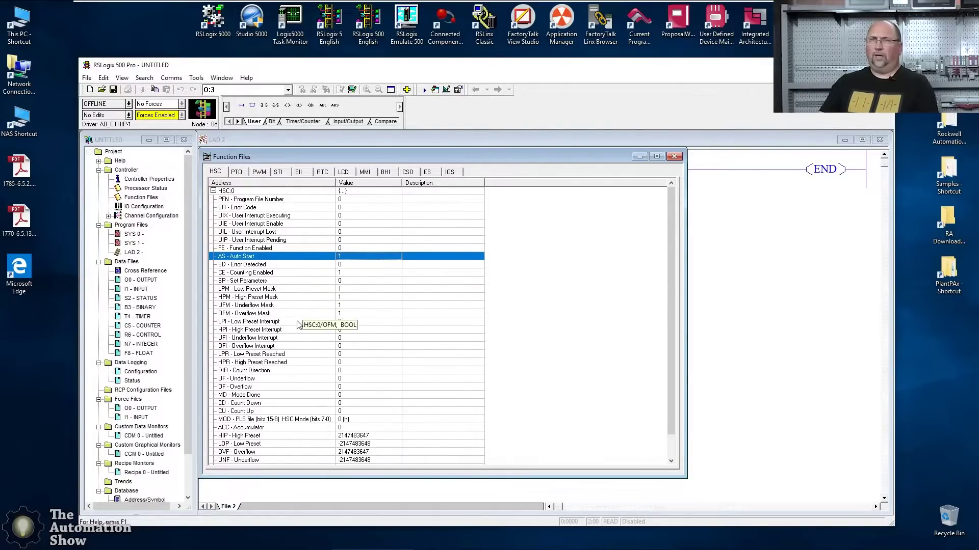
pyautogui.moveTo(290, 380)
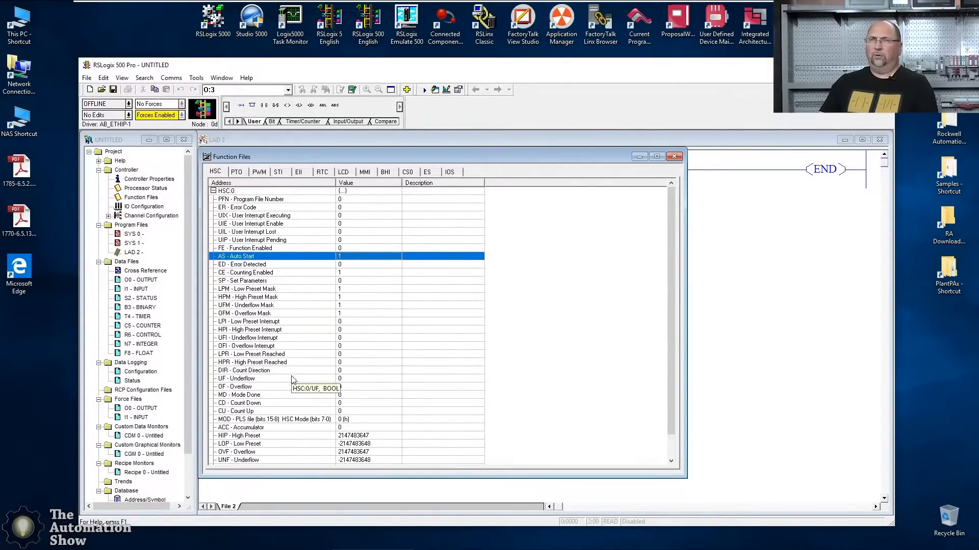
pyautogui.moveTo(291, 423)
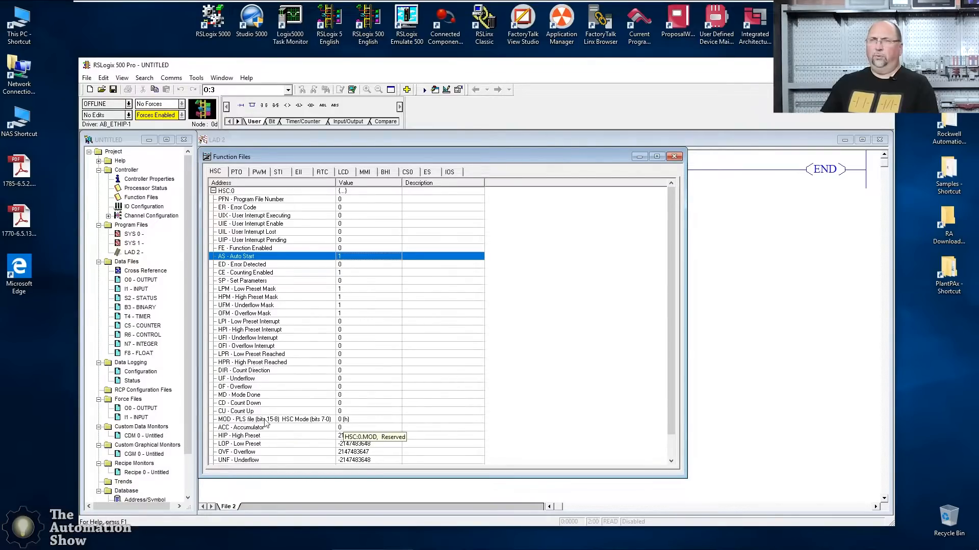
pyautogui.click(275, 419)
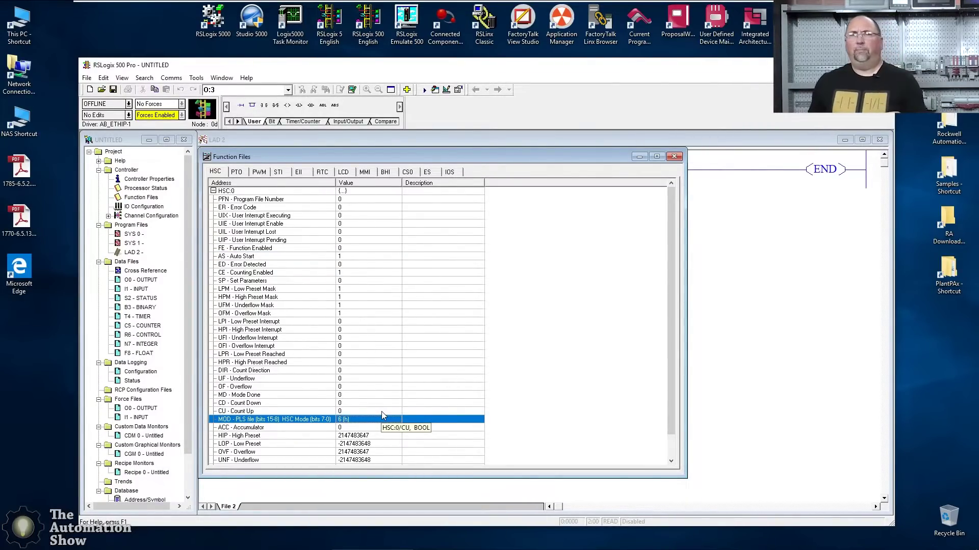
pyautogui.moveTo(347, 428)
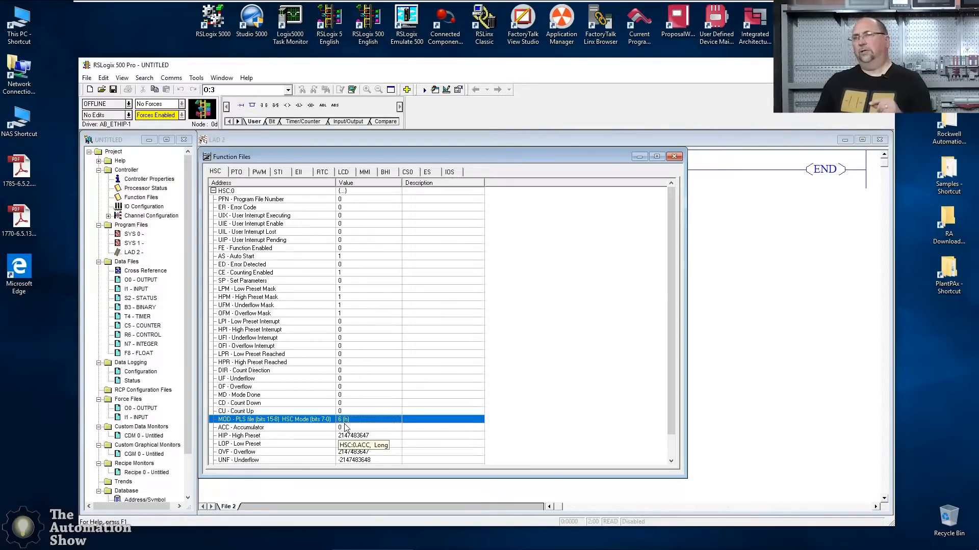
pyautogui.moveTo(345, 428)
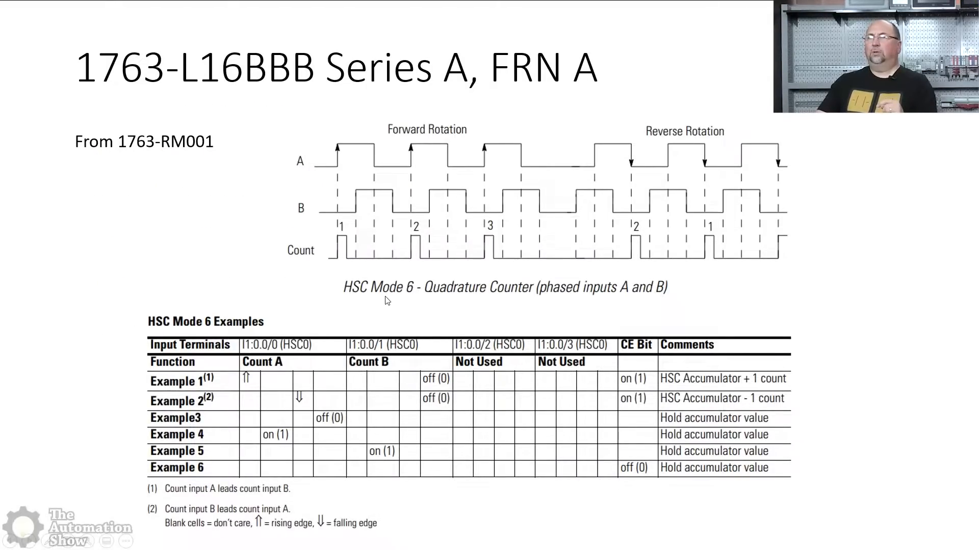
pyautogui.moveTo(411, 295)
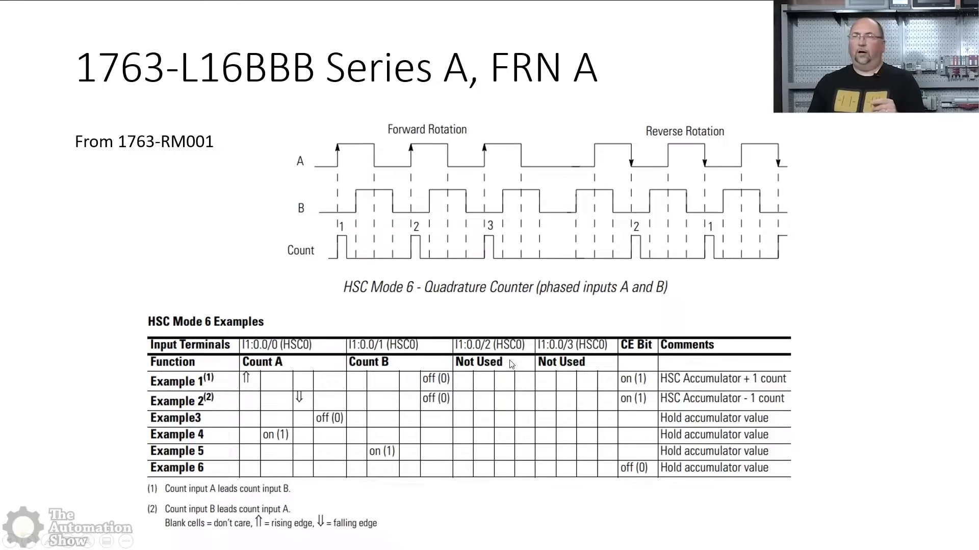
pyautogui.moveTo(487, 352)
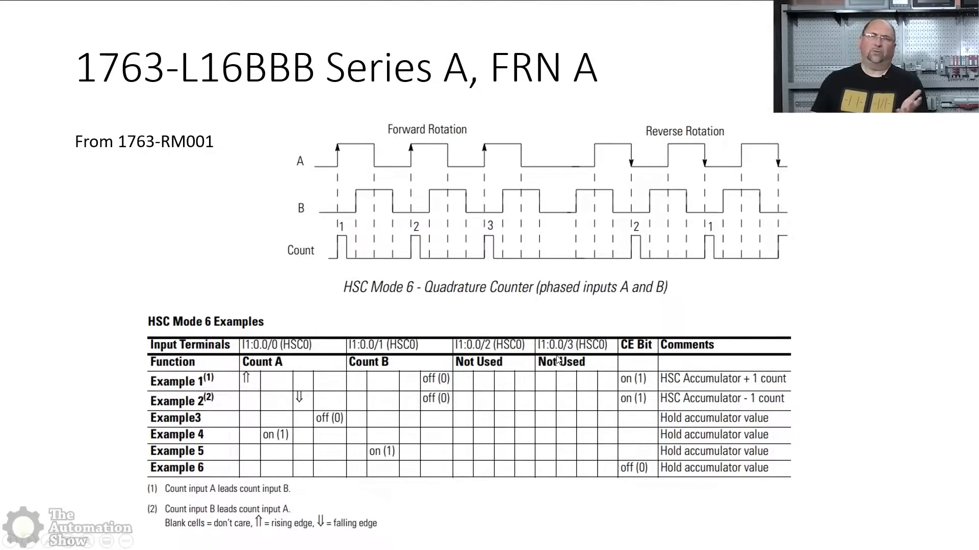
pyautogui.moveTo(536, 376)
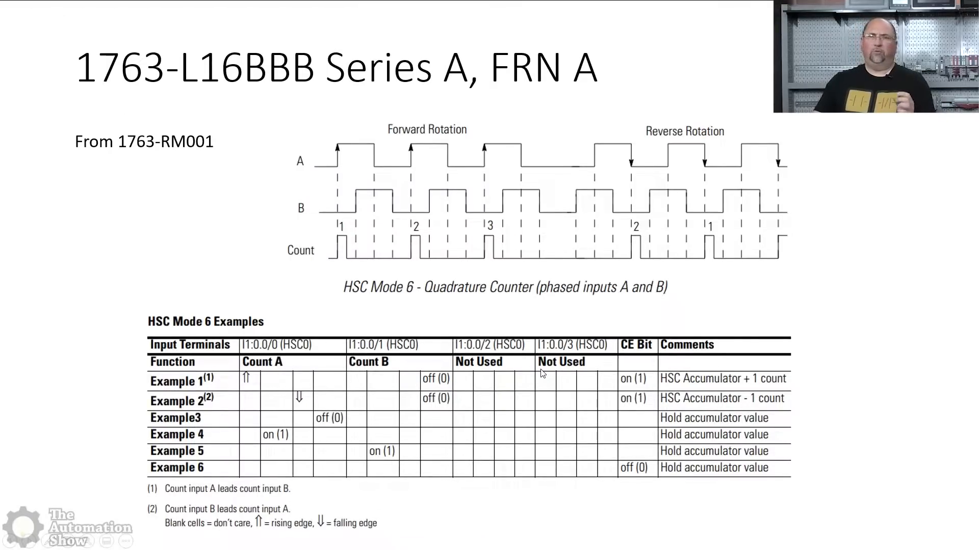
pyautogui.moveTo(523, 383)
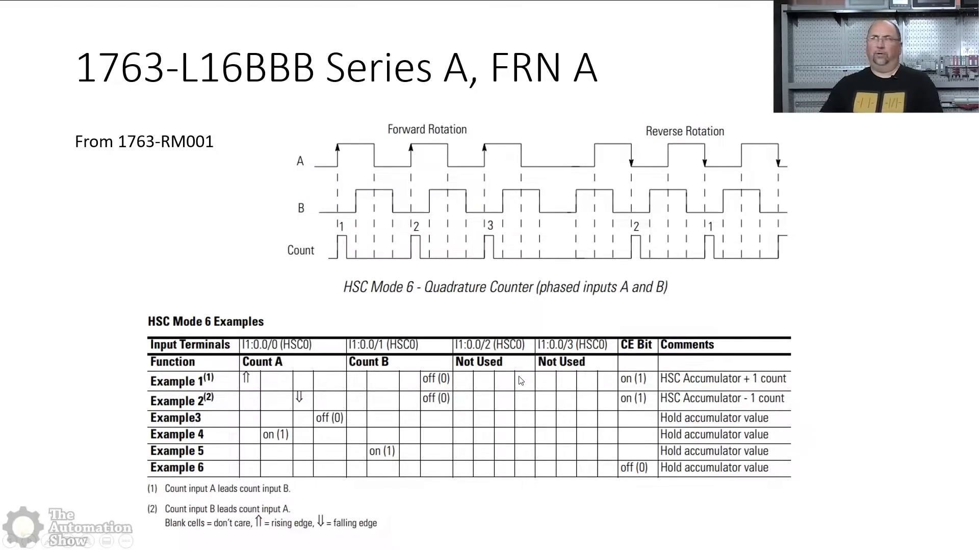
pyautogui.moveTo(380, 211)
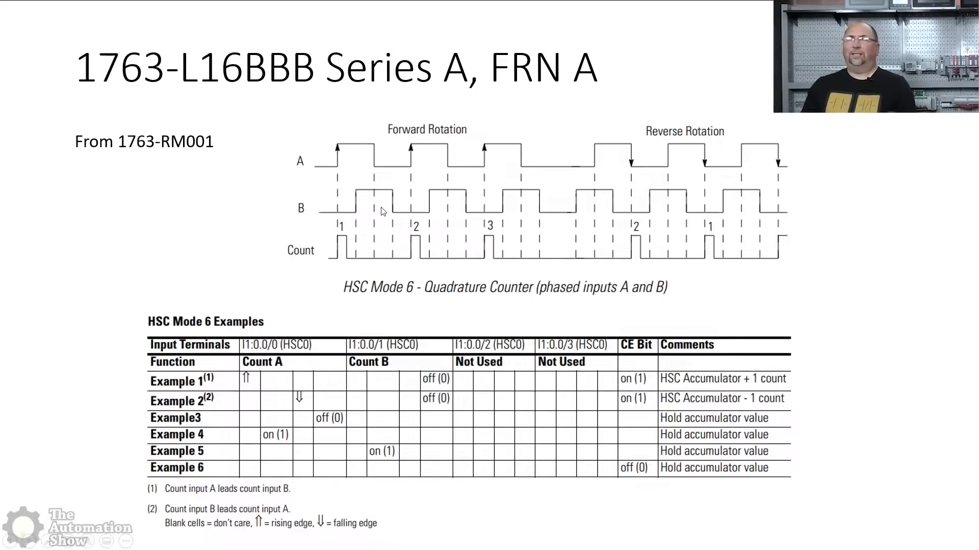
pyautogui.moveTo(306, 310)
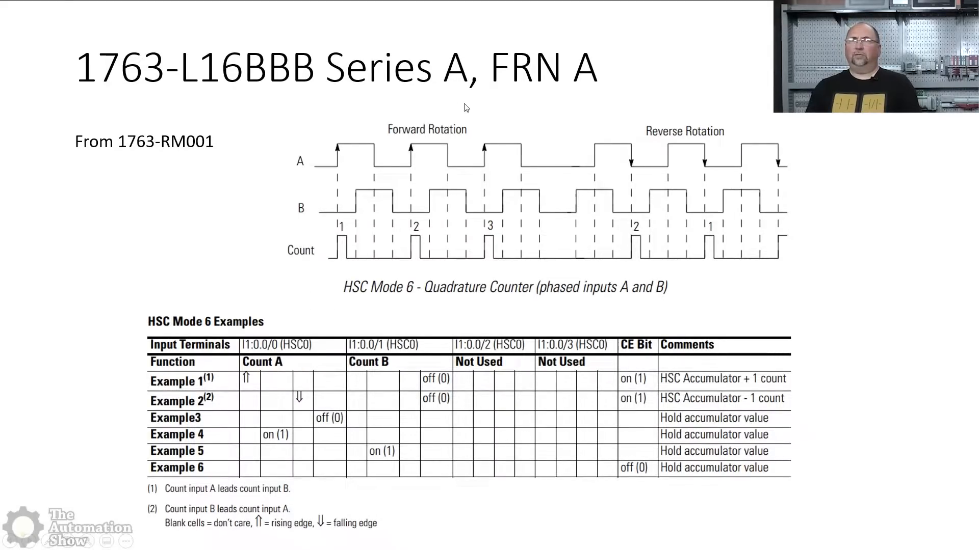
pyautogui.moveTo(287, 269)
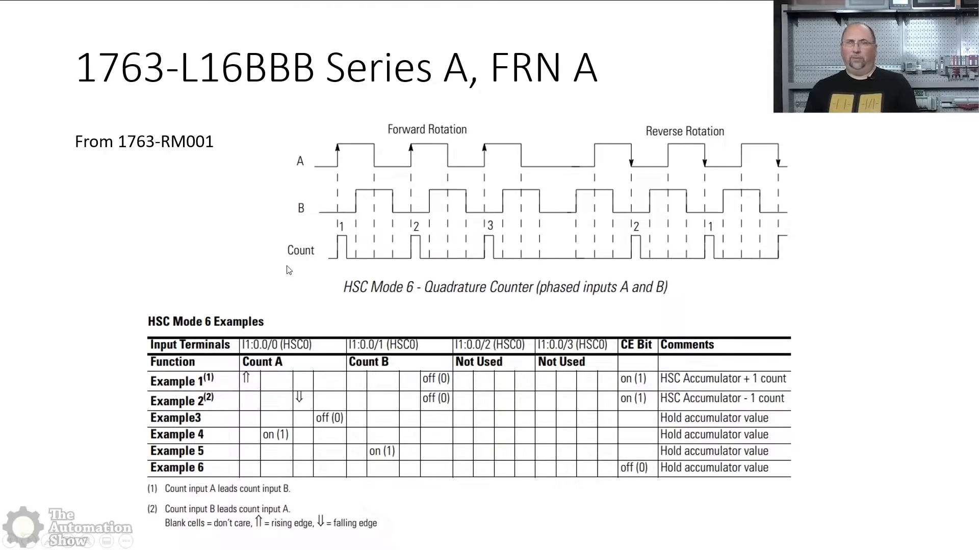
pyautogui.moveTo(297, 294)
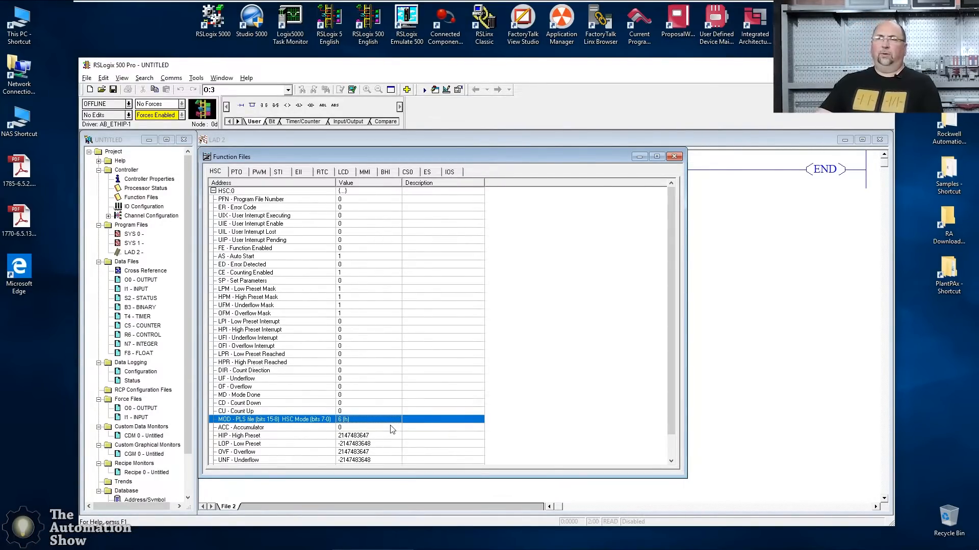
pyautogui.scroll(-3)
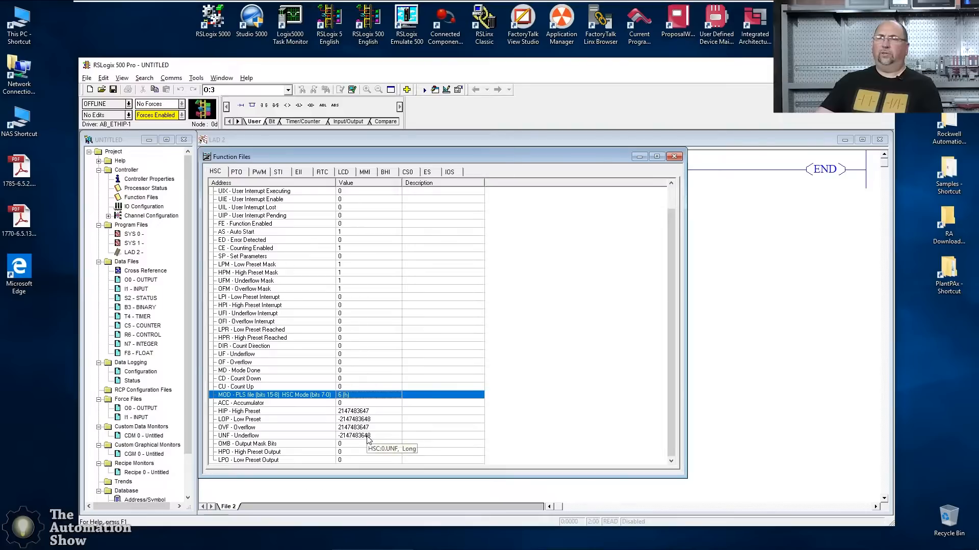
pyautogui.moveTo(362, 410)
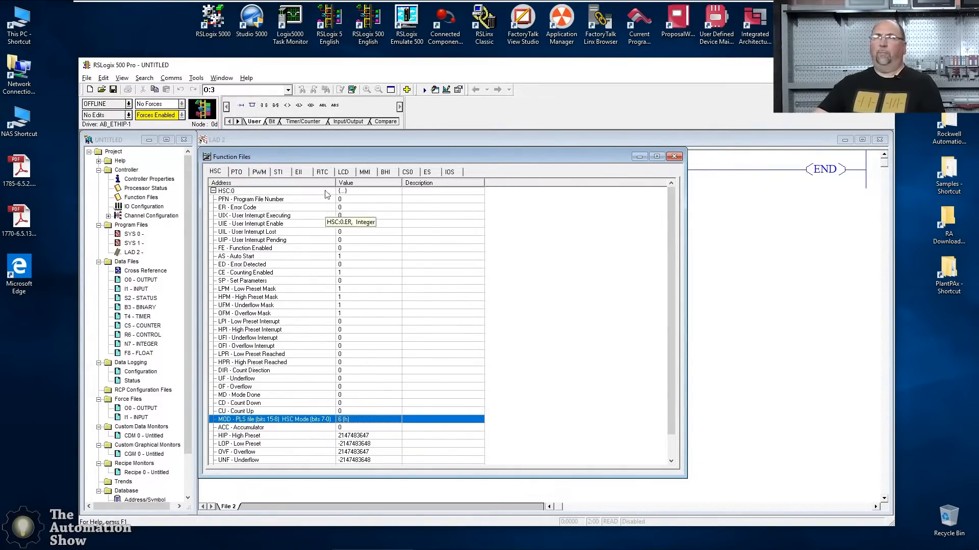
pyautogui.moveTo(339, 203)
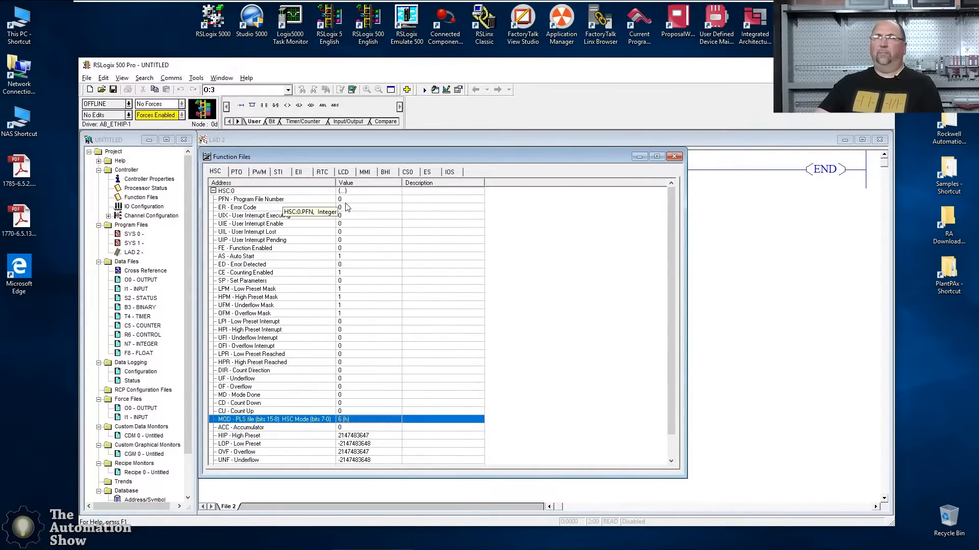
pyautogui.moveTo(347, 302)
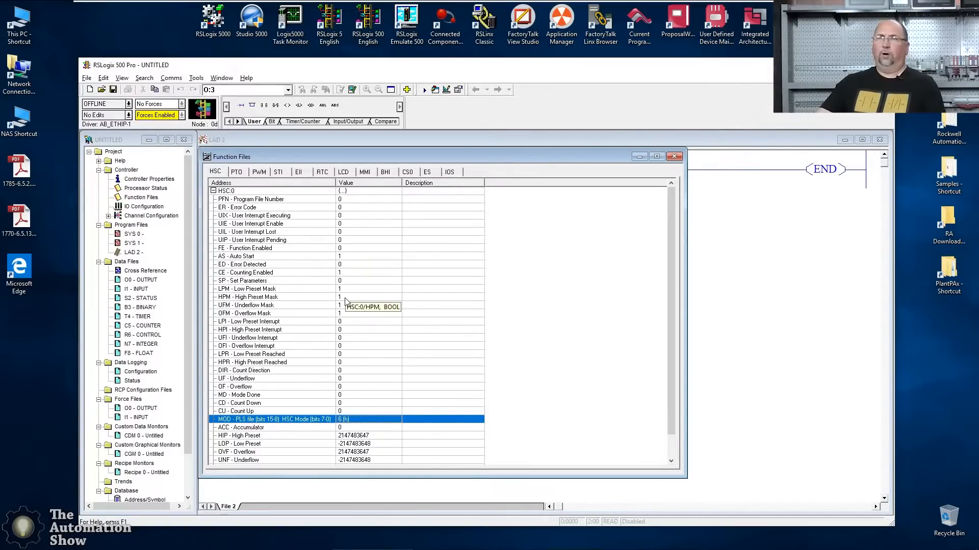
pyautogui.moveTo(343, 292)
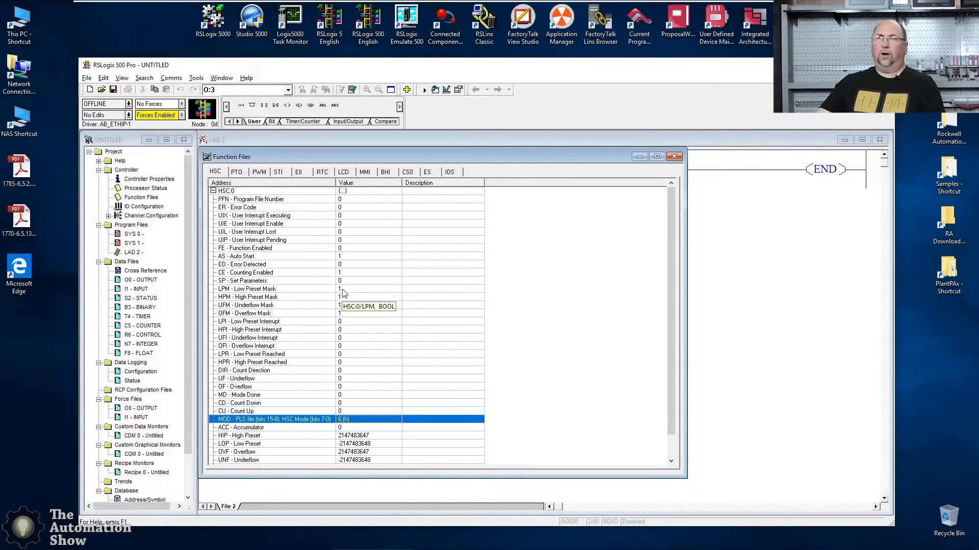
pyautogui.moveTo(341, 225)
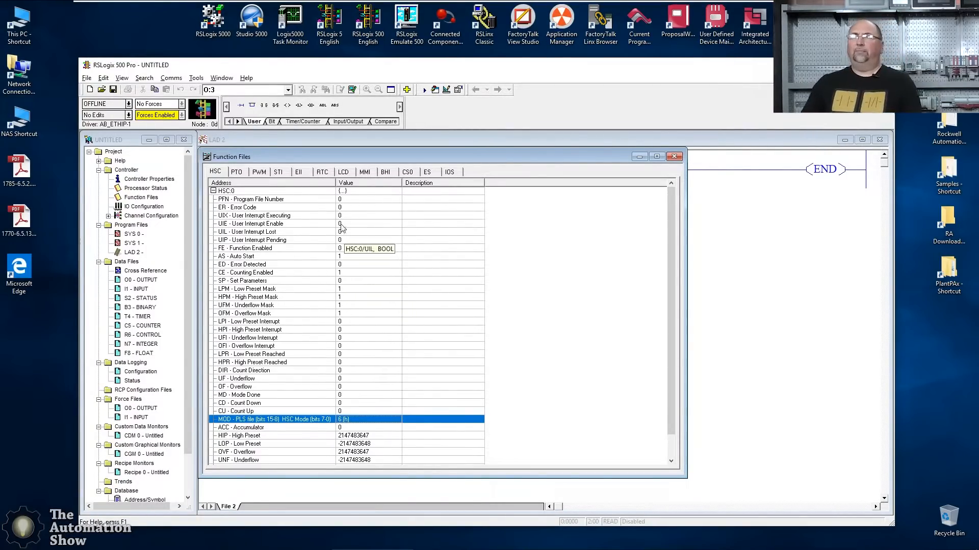
pyautogui.moveTo(342, 201)
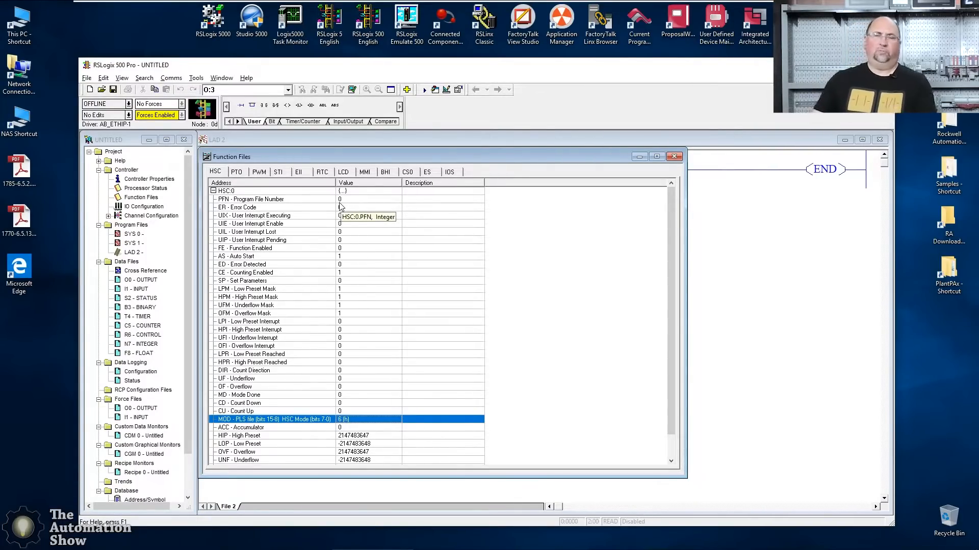
pyautogui.moveTo(307, 199)
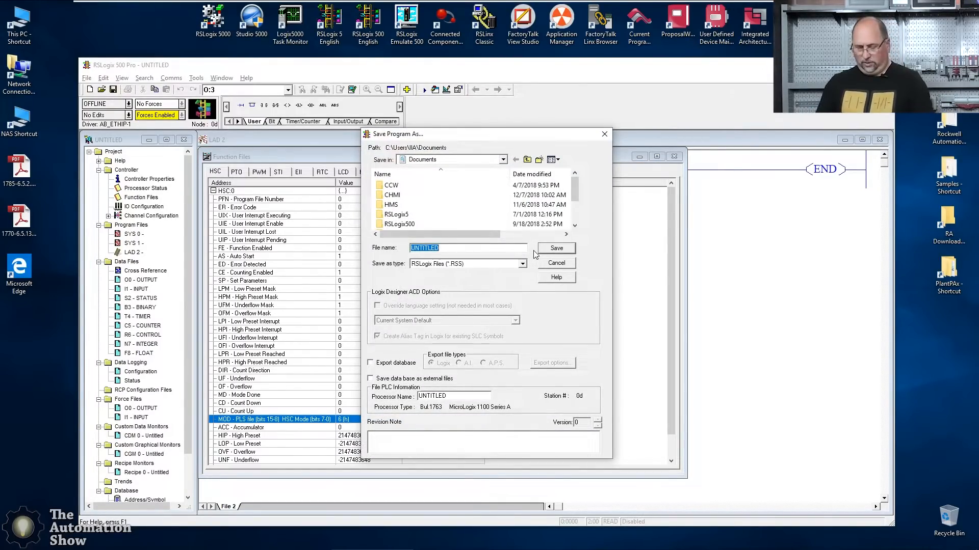
# - Save the file as 'ML1100 with Encoder' inside the RSLogix500 folder
pyautogui.write('ML')
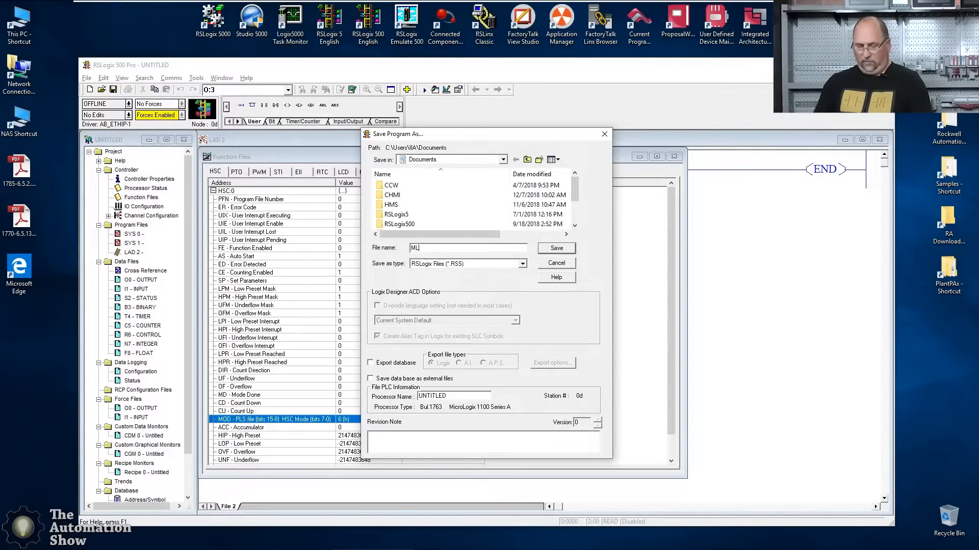
pyautogui.write('100')
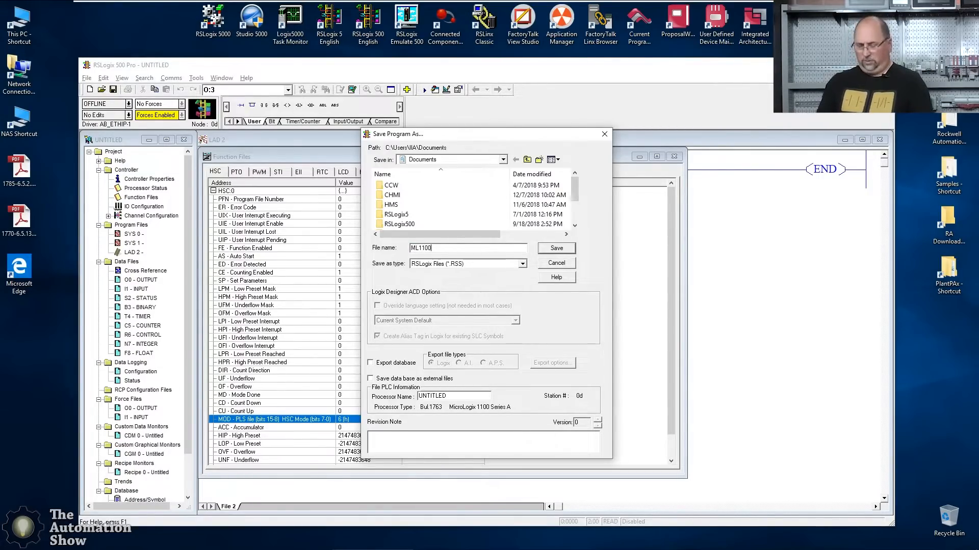
pyautogui.write('with Encoder')
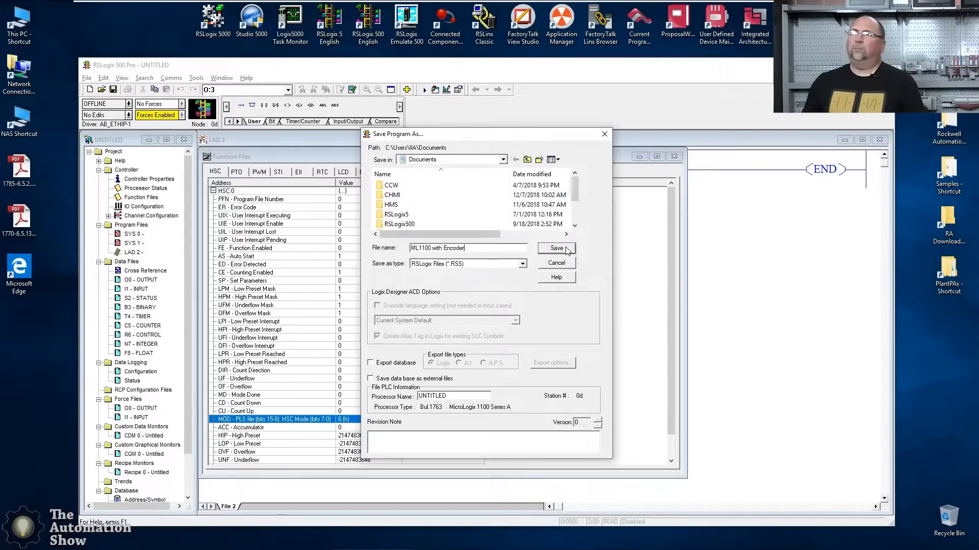
pyautogui.doubleClick(397, 224)
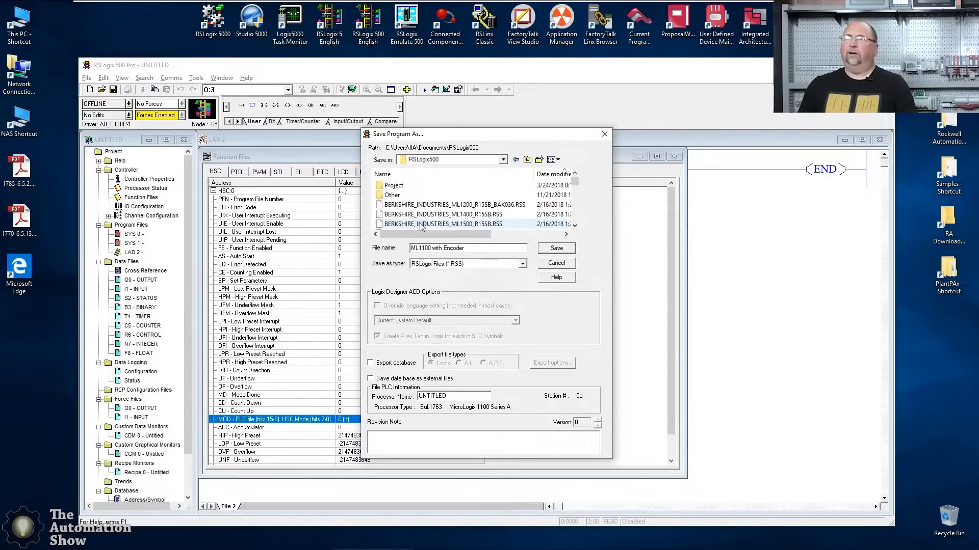
pyautogui.click(555, 248)
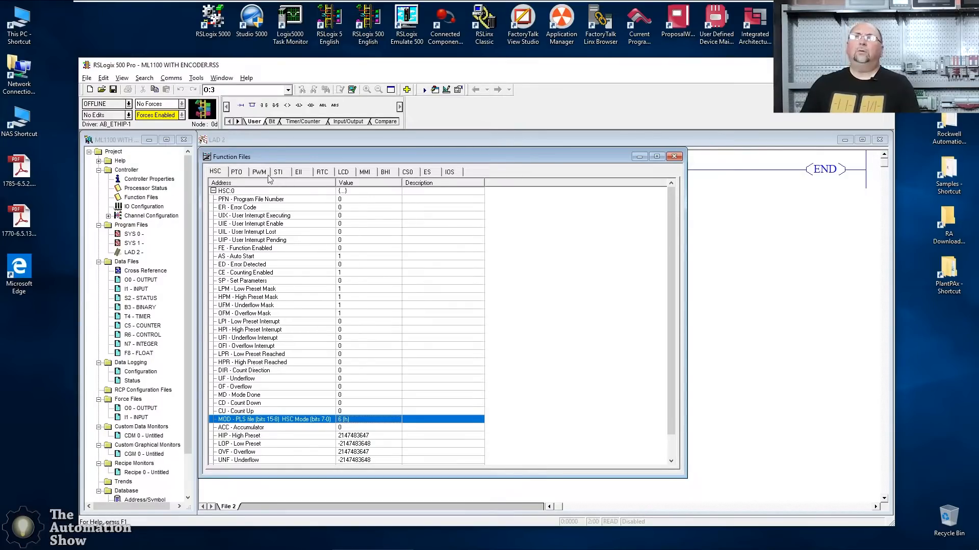
# - Download the project to the MicroLogix 1100, accepting Program mode, channel configuration and Run mode
pyautogui.click(171, 77)
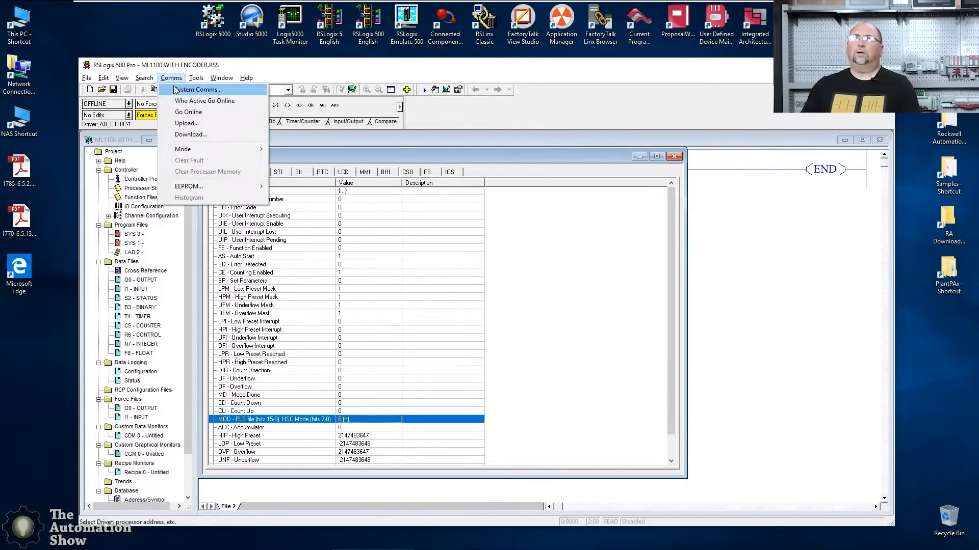
pyautogui.click(198, 89)
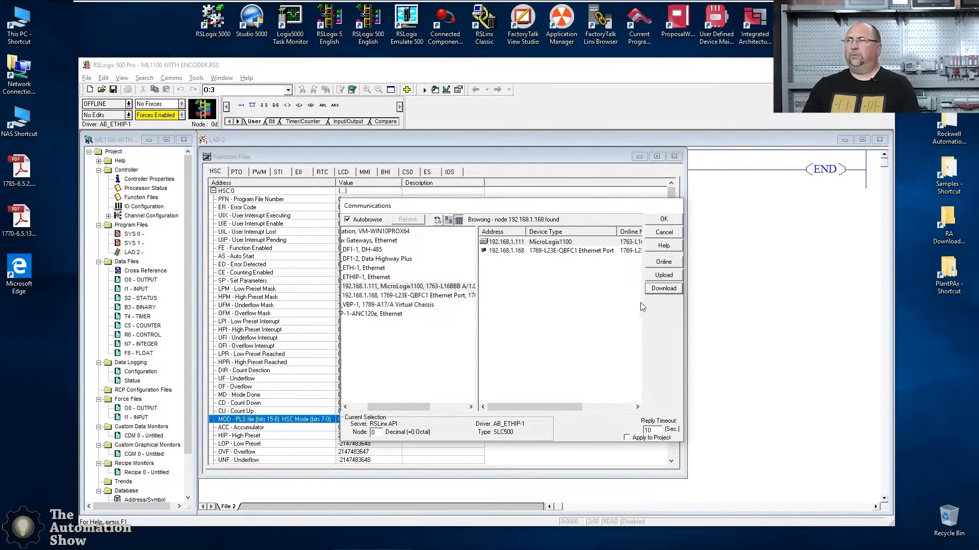
pyautogui.click(662, 287)
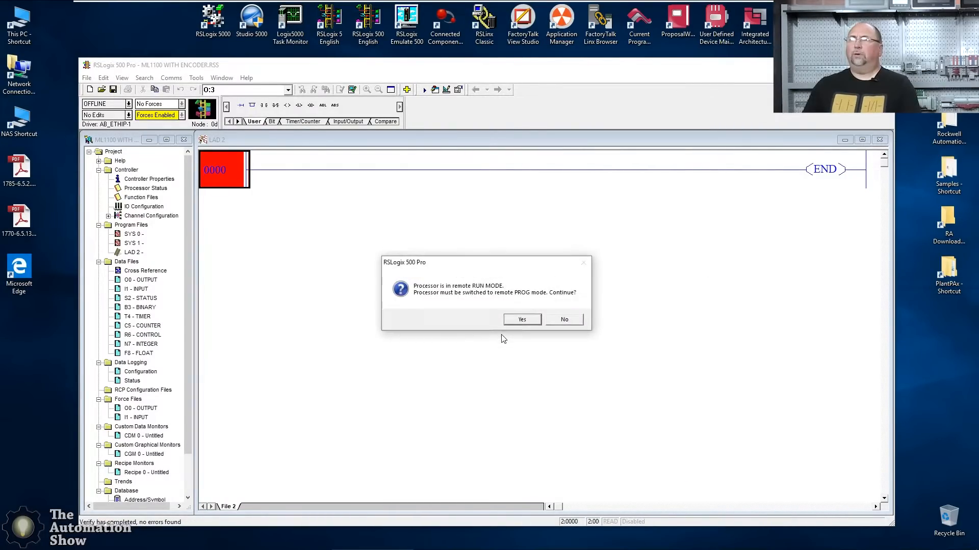
pyautogui.click(522, 319)
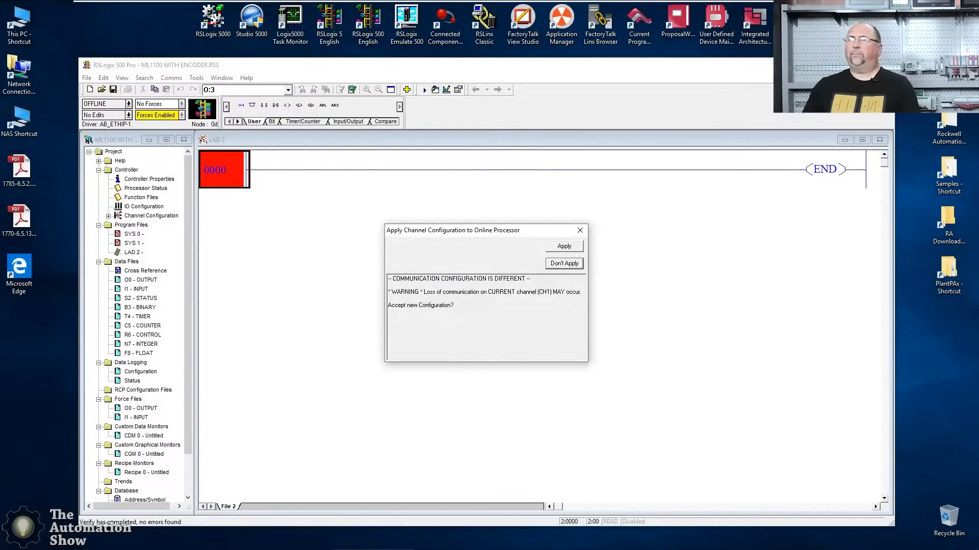
pyautogui.click(563, 245)
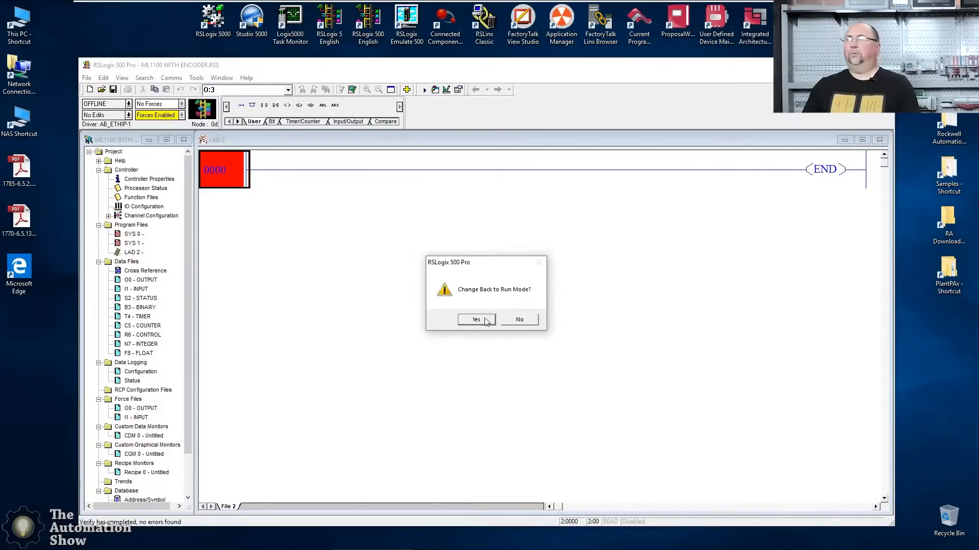
pyautogui.click(476, 319)
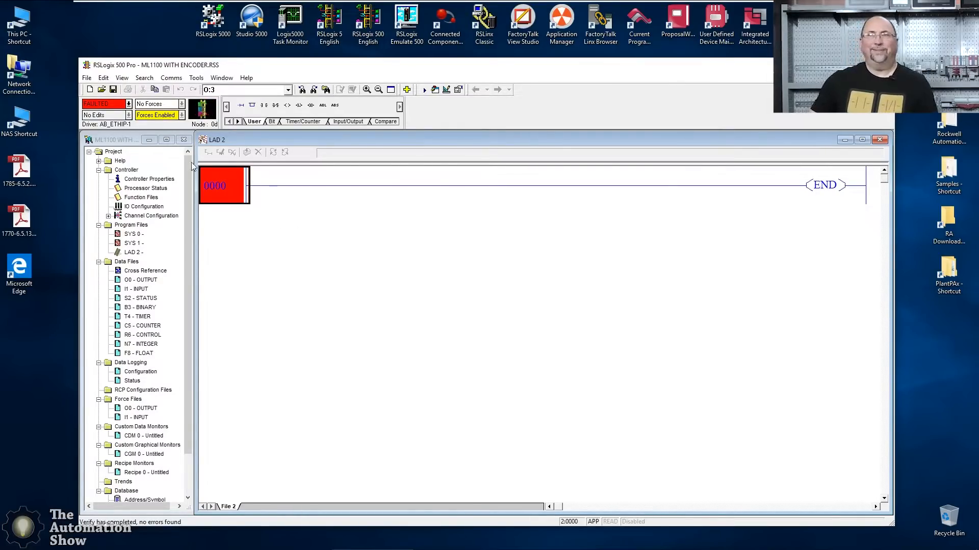
# - Read major error 37h on the S2 Errors tab and HSC:0 error code 1
pyautogui.click(106, 103)
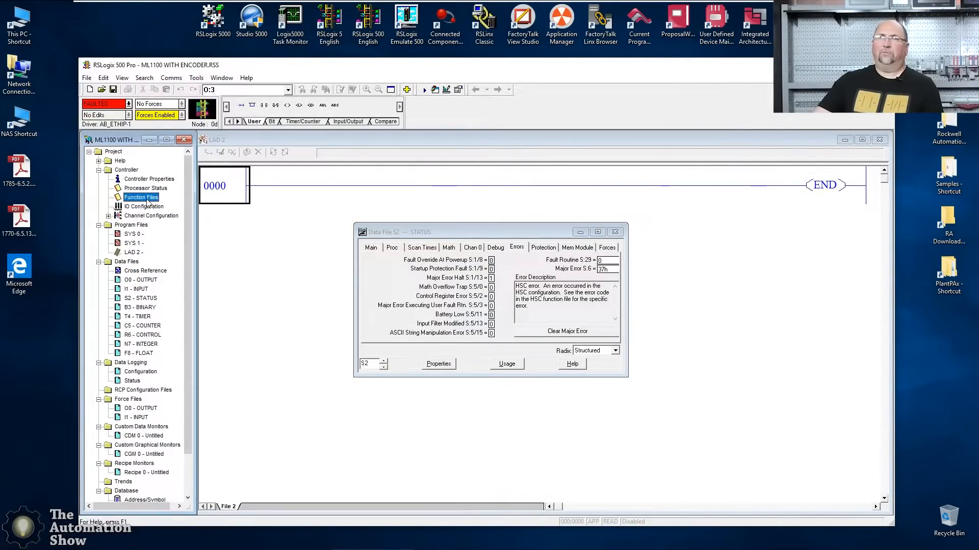
pyautogui.doubleClick(141, 197)
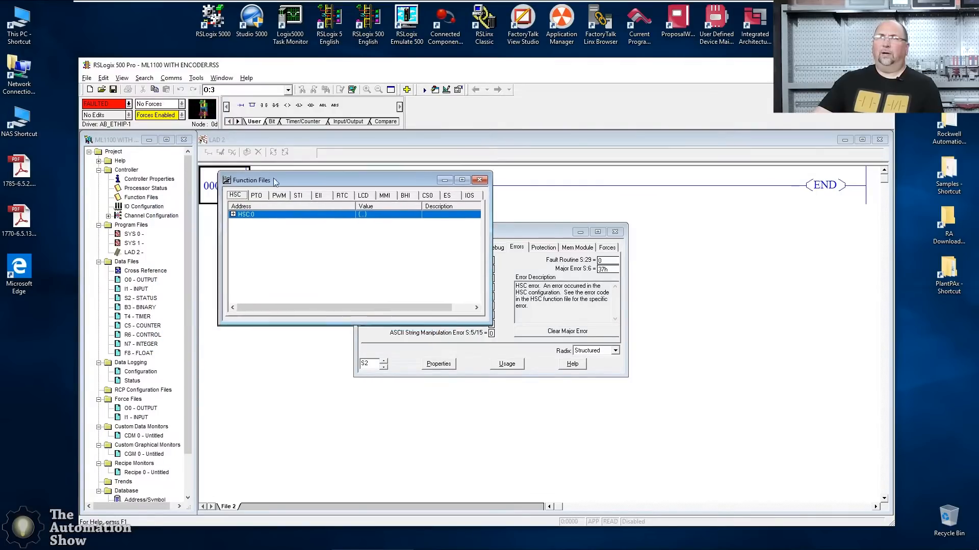
pyautogui.click(233, 214)
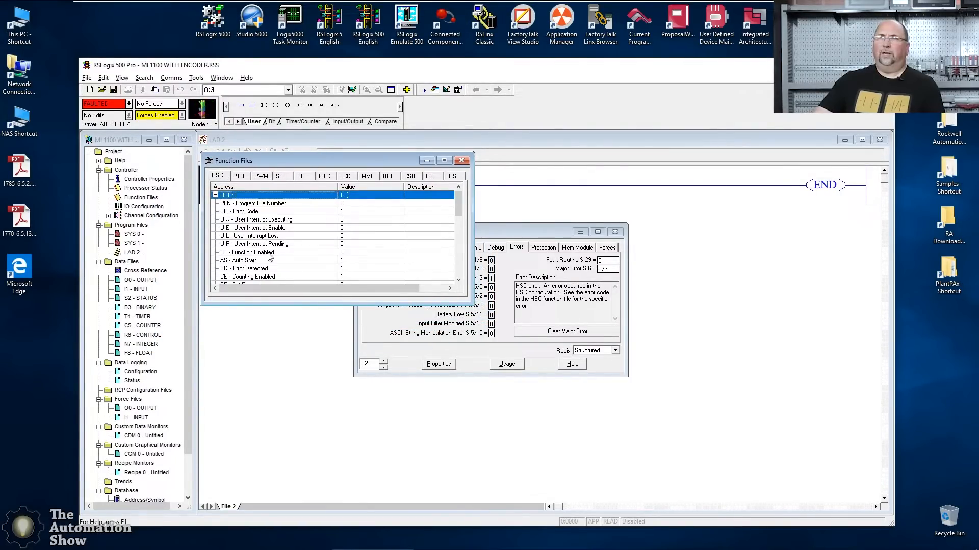
pyautogui.click(274, 211)
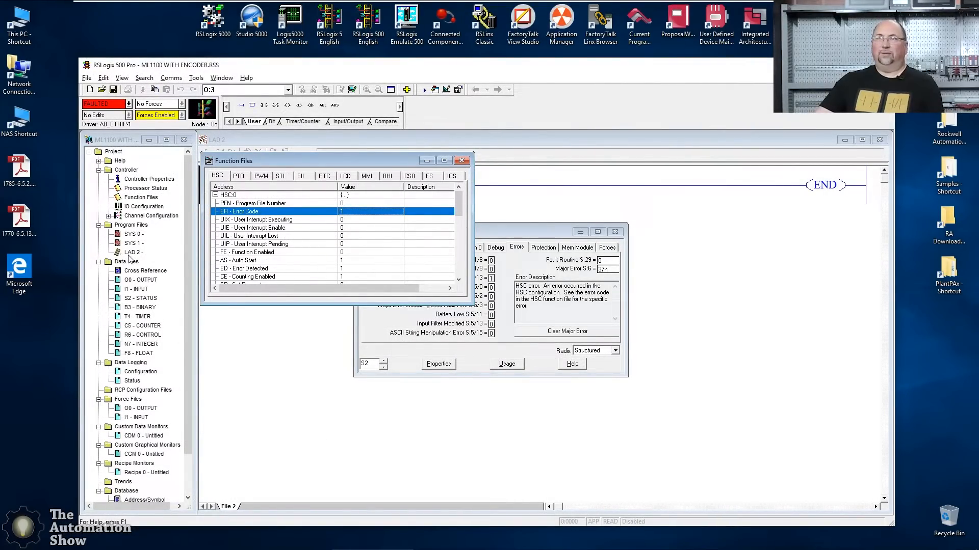
# - Go offline from the faulted processor and create a new ladder program file
pyautogui.click(129, 104)
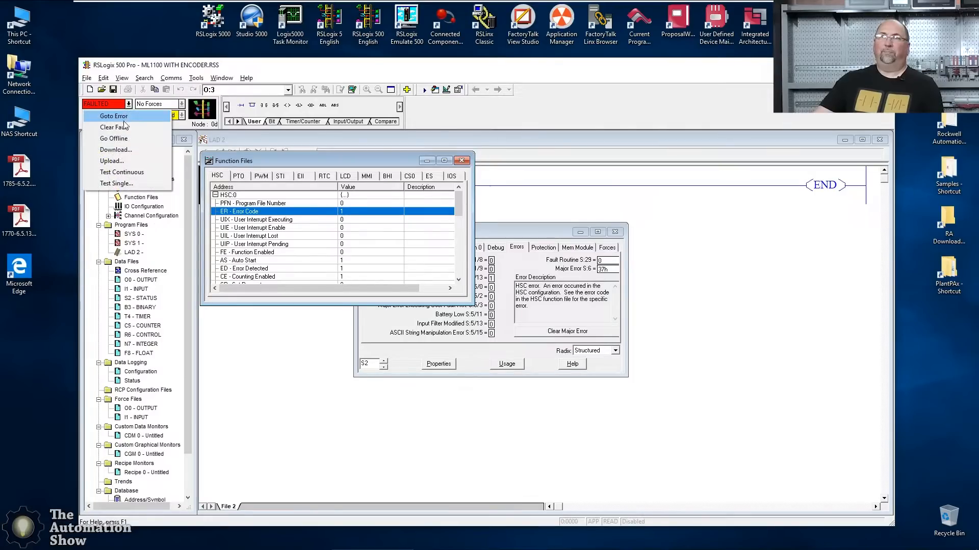
pyautogui.click(113, 116)
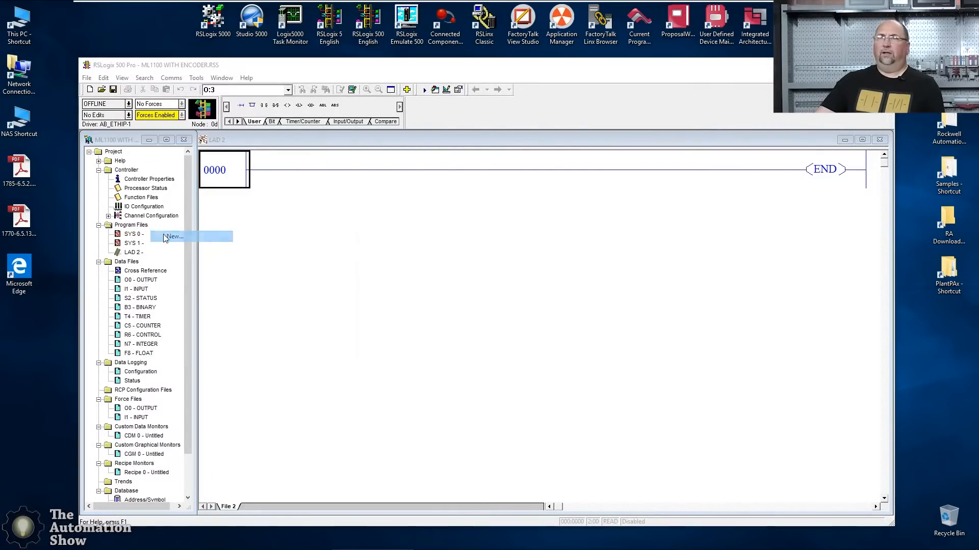
pyautogui.click(175, 236)
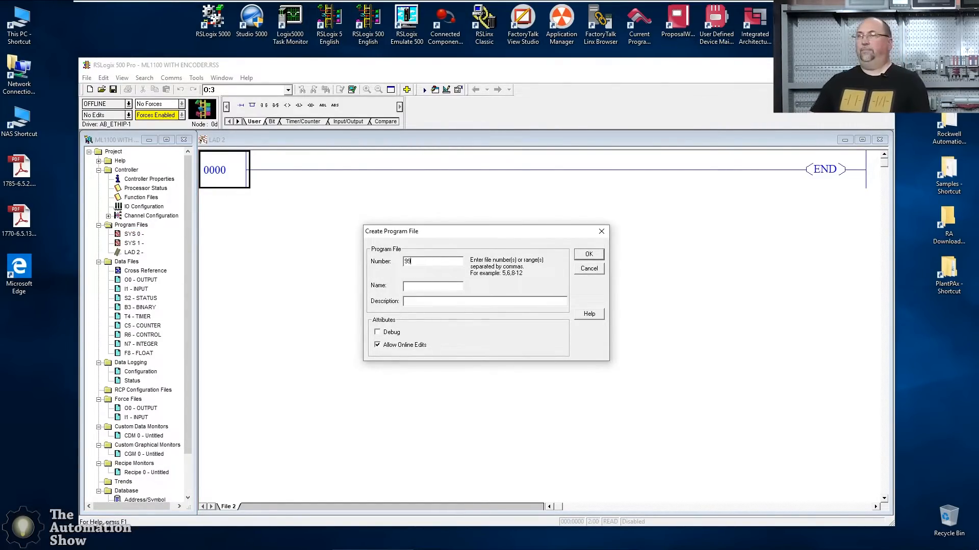
pyautogui.click(587, 254)
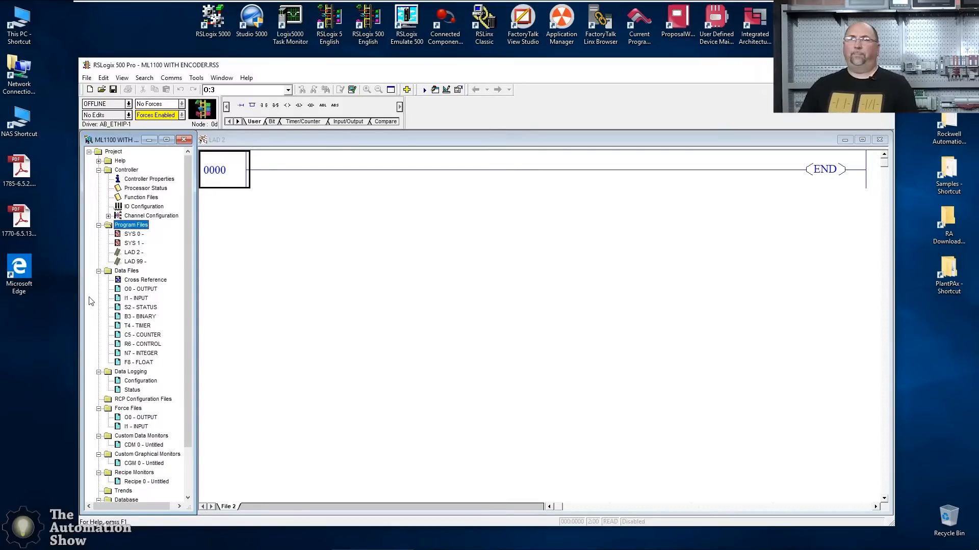
# - Enter 99 as HSC:0's program file number and review its counter parameters
pyautogui.doubleClick(141, 198)
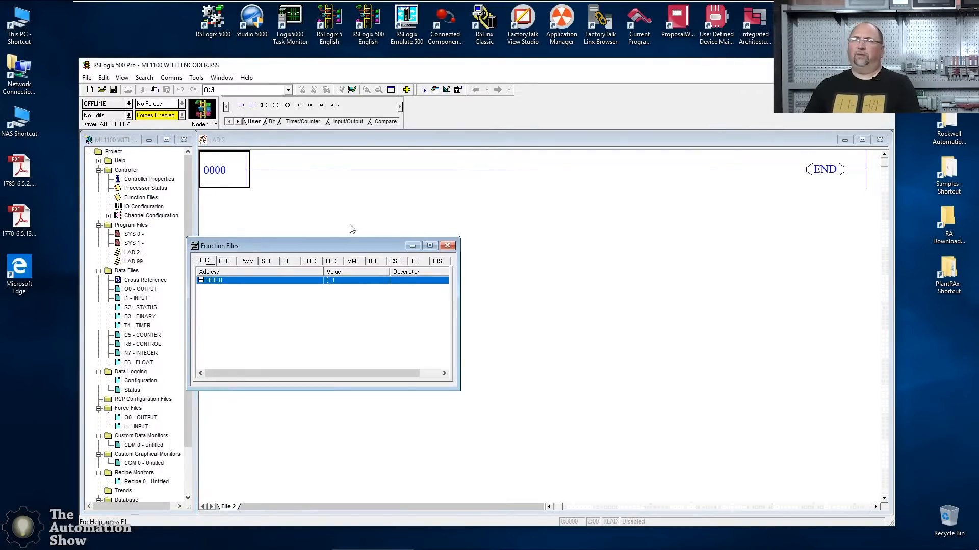
pyautogui.click(200, 279)
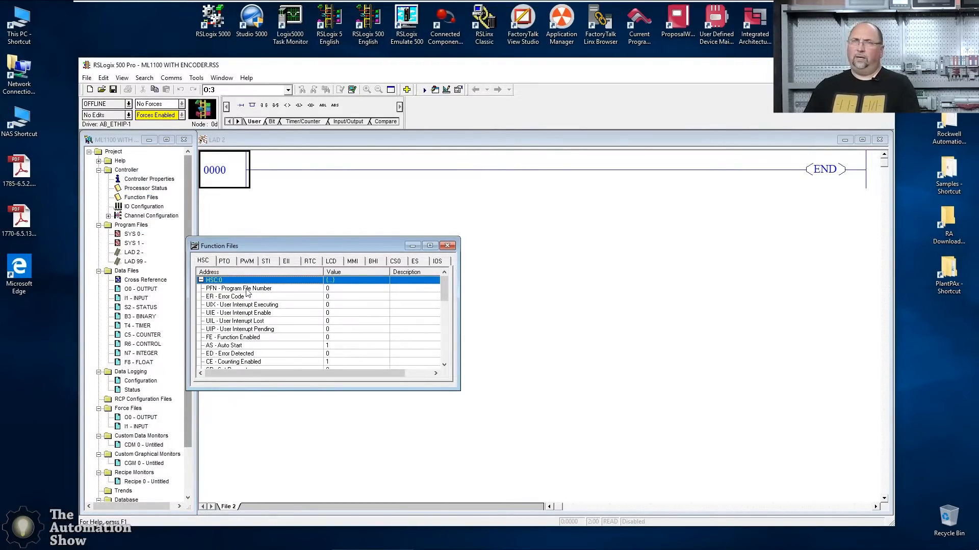
pyautogui.click(240, 287)
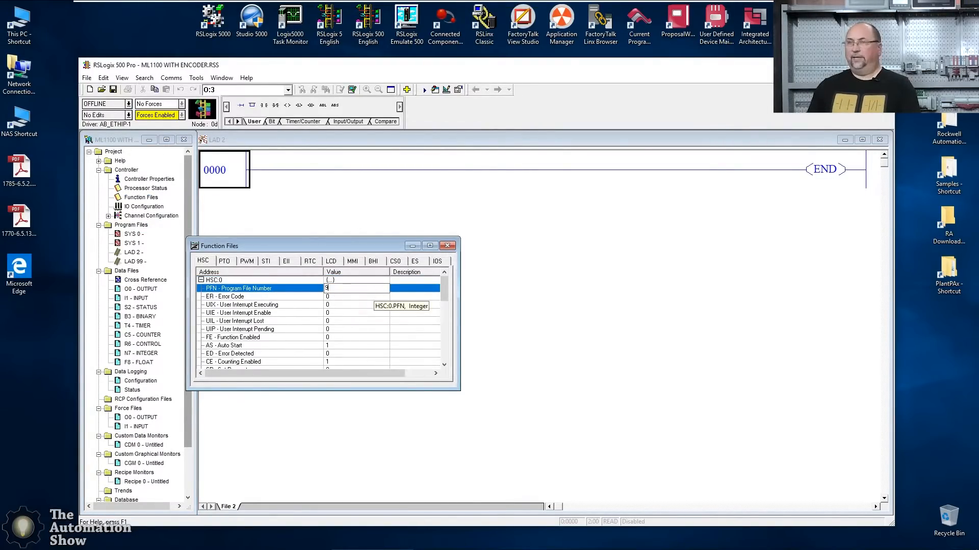
pyautogui.scroll(-3)
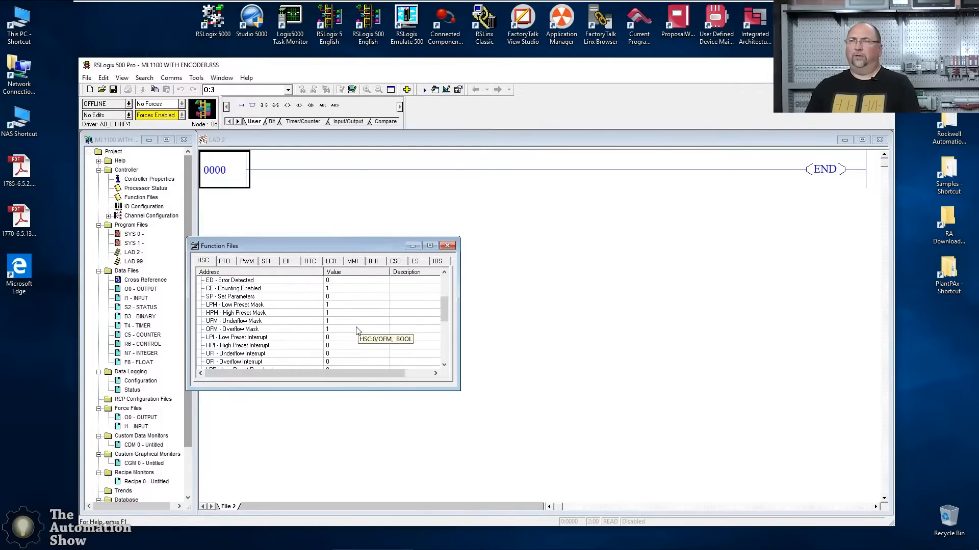
pyautogui.scroll(3)
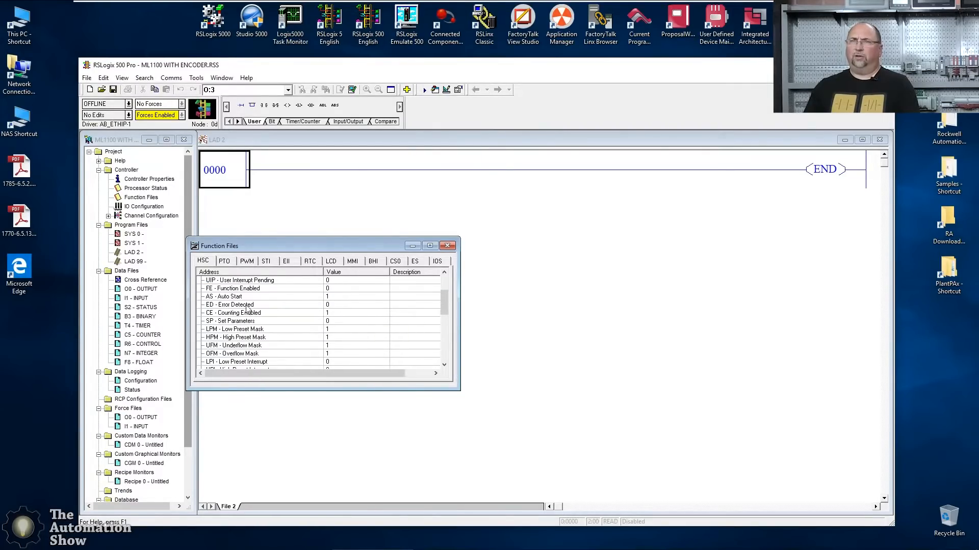
pyautogui.moveTo(297, 337)
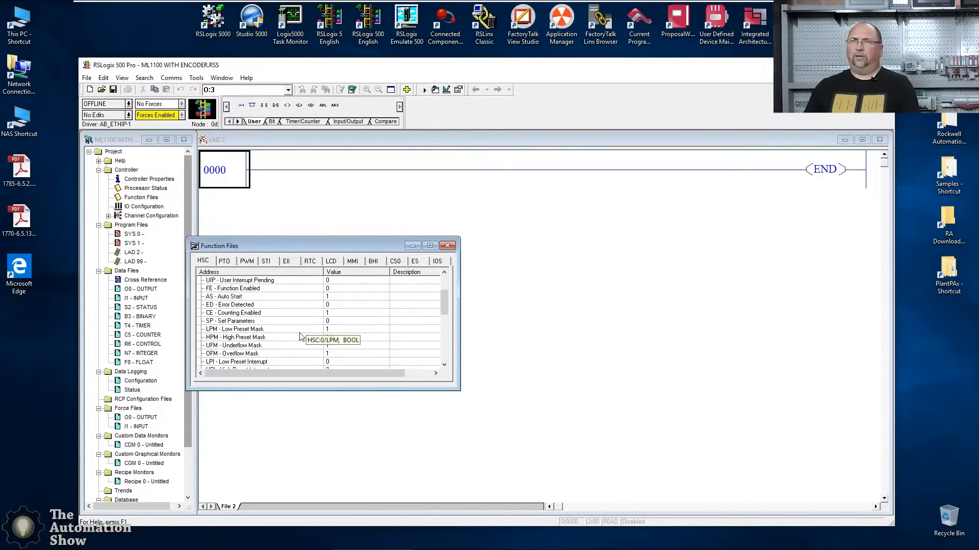
pyautogui.scroll(-3)
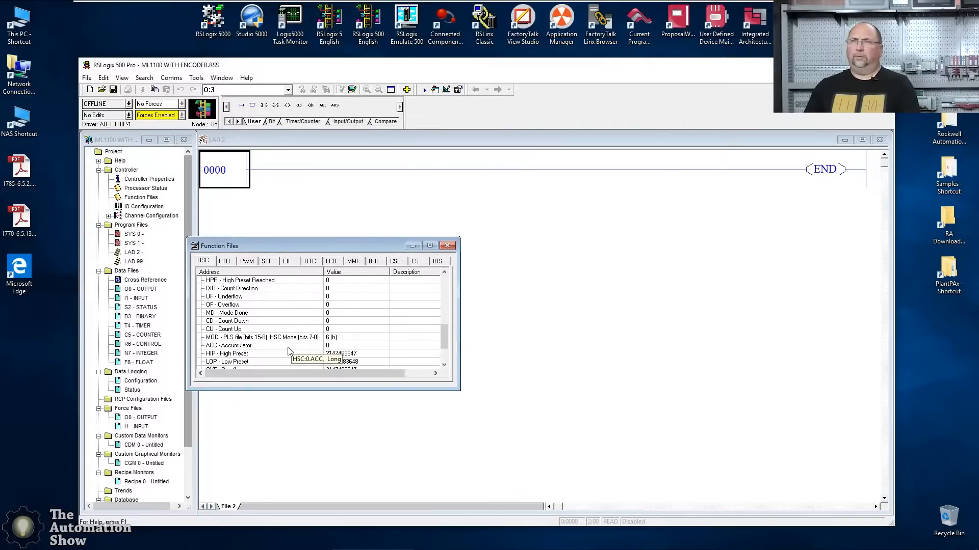
pyautogui.click(448, 244)
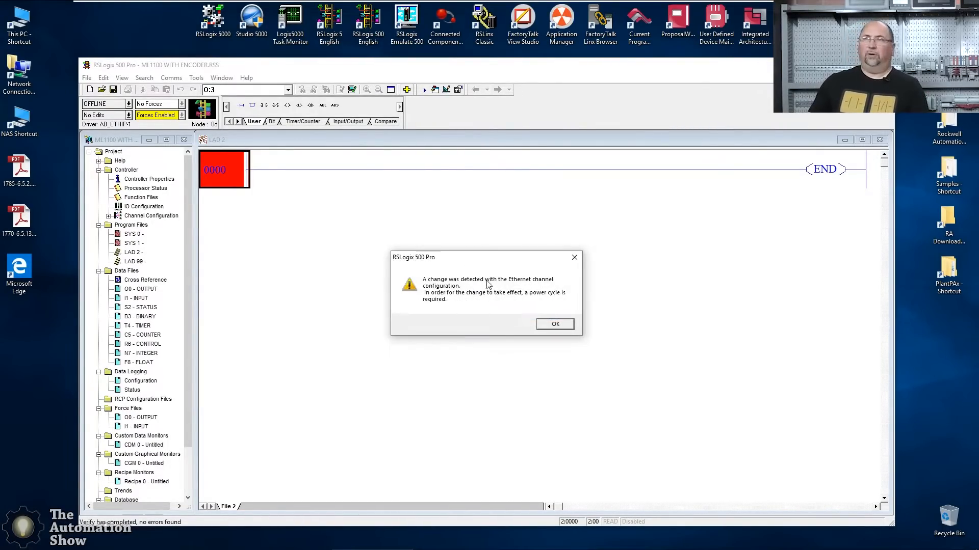
# - Dismiss the Ethernet power-cycle warning, go online, and switch the processor to Run
pyautogui.click(553, 323)
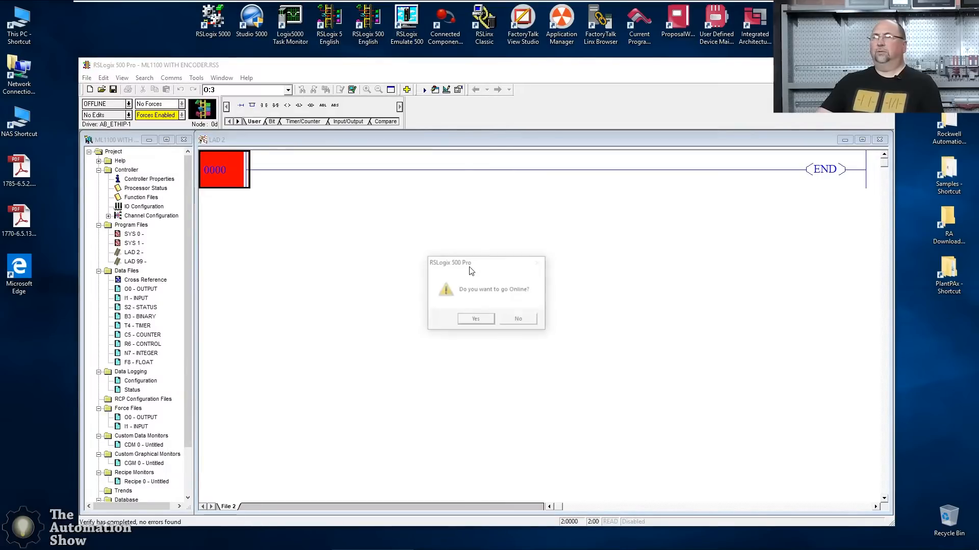
pyautogui.click(475, 318)
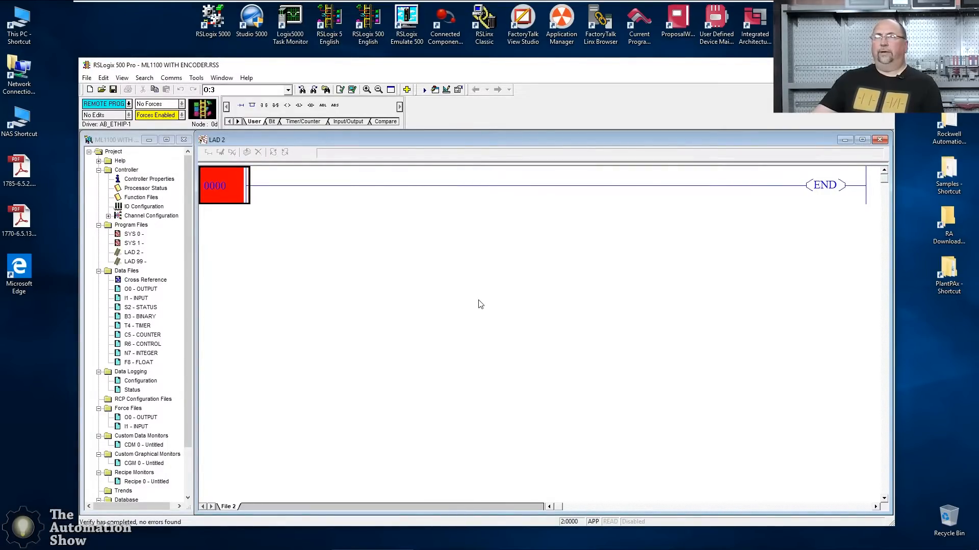
pyautogui.click(105, 103)
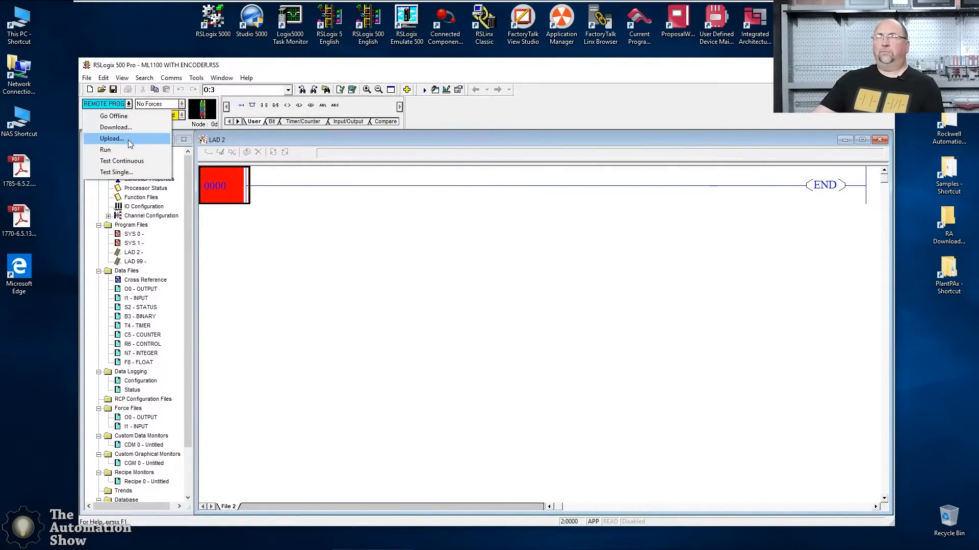
pyautogui.click(105, 149)
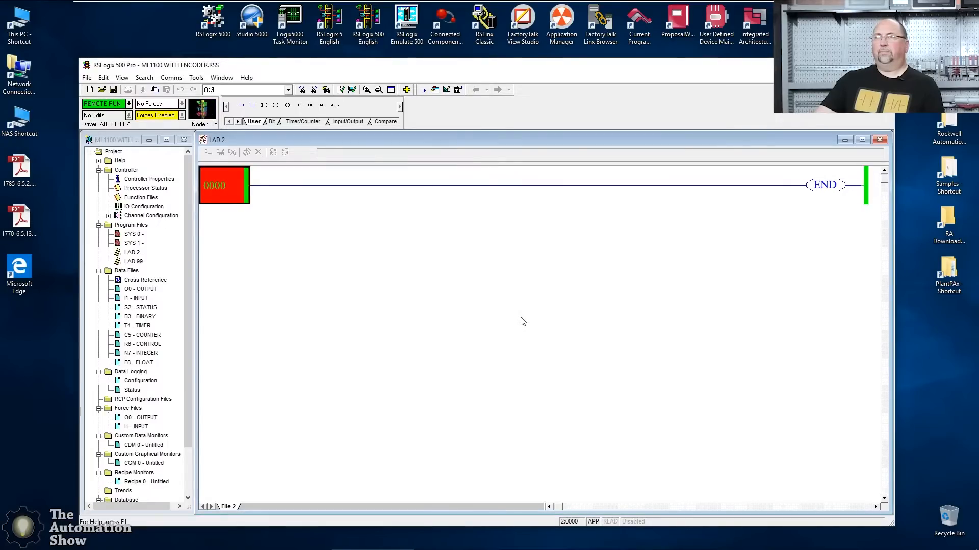
pyautogui.moveTo(159, 212)
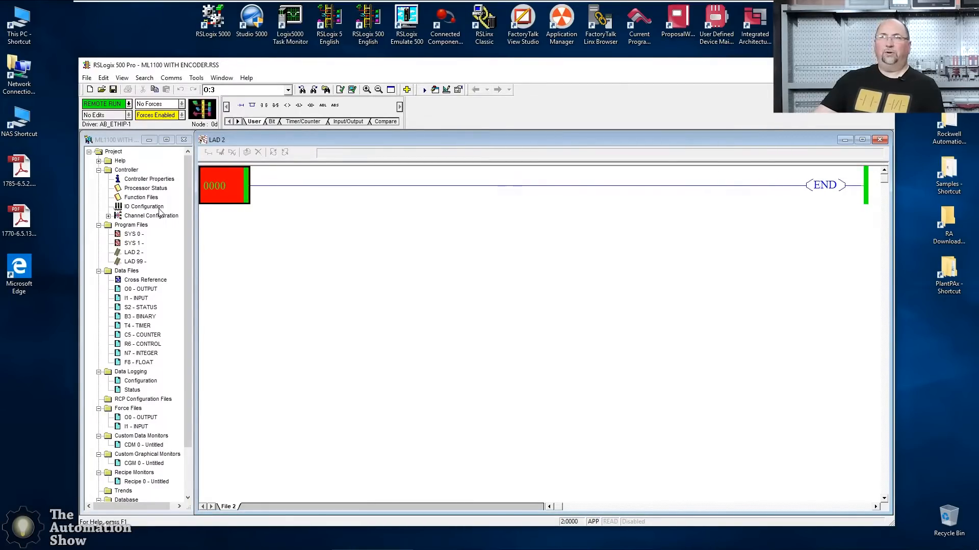
# - Open Function Files online to monitor HSC:0's accumulator, error code 0 and program file 99
pyautogui.doubleClick(140, 198)
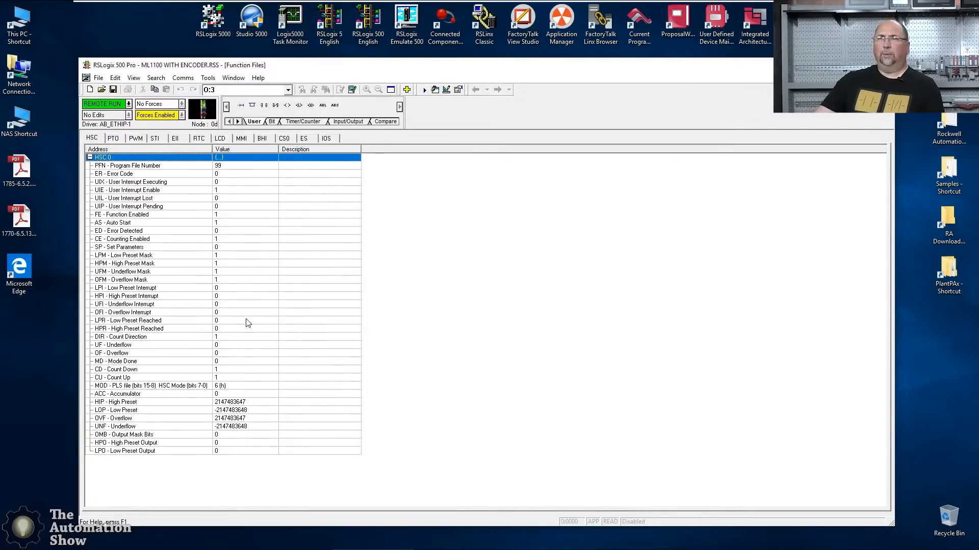
pyautogui.moveTo(221, 398)
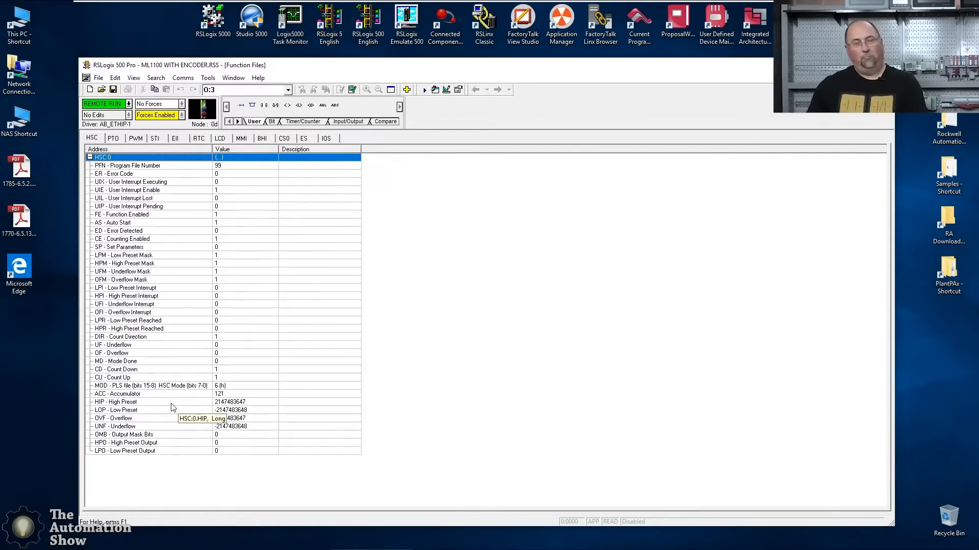
pyautogui.moveTo(511, 204)
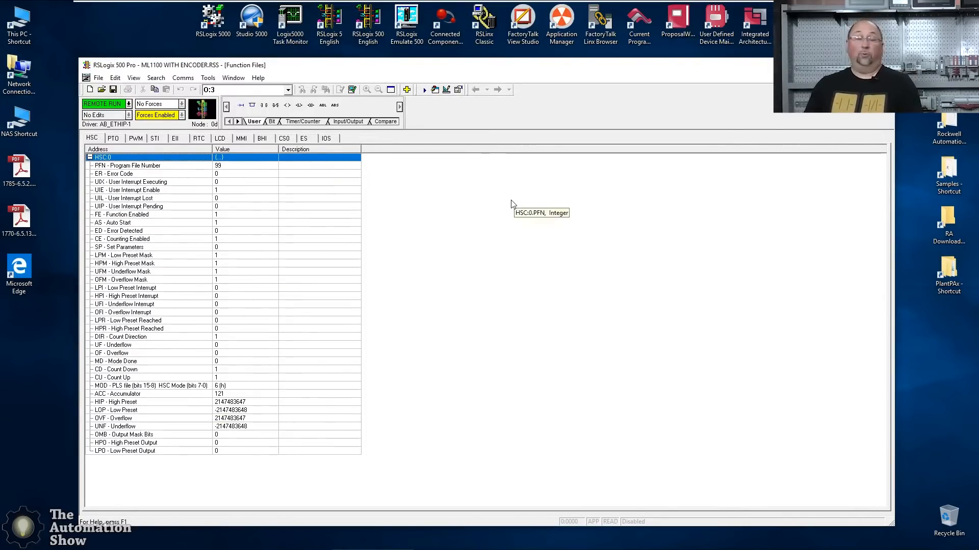
pyautogui.moveTo(683, 143)
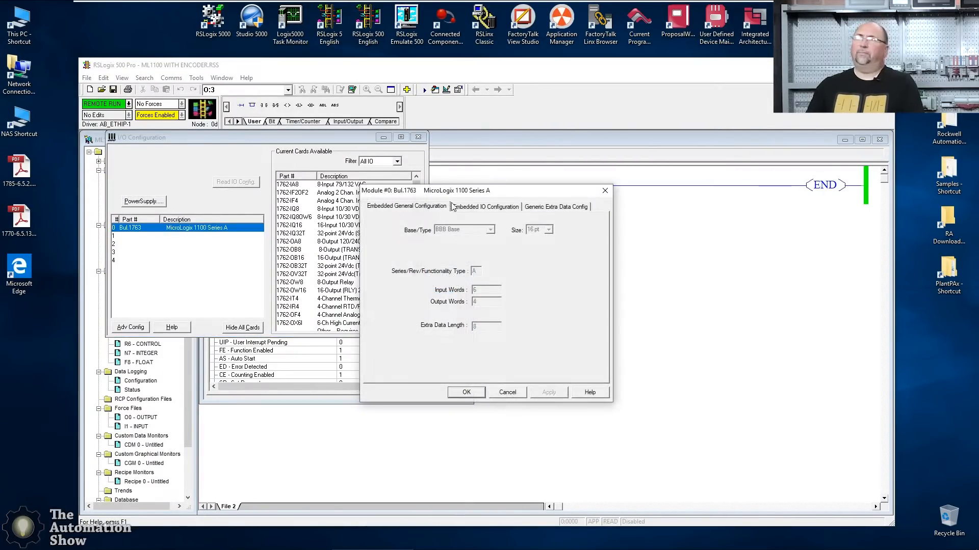
# - Choose 25 µS filters for Inputs 0+1 and Inputs 2+3 on the Embedded IO tab
pyautogui.click(486, 207)
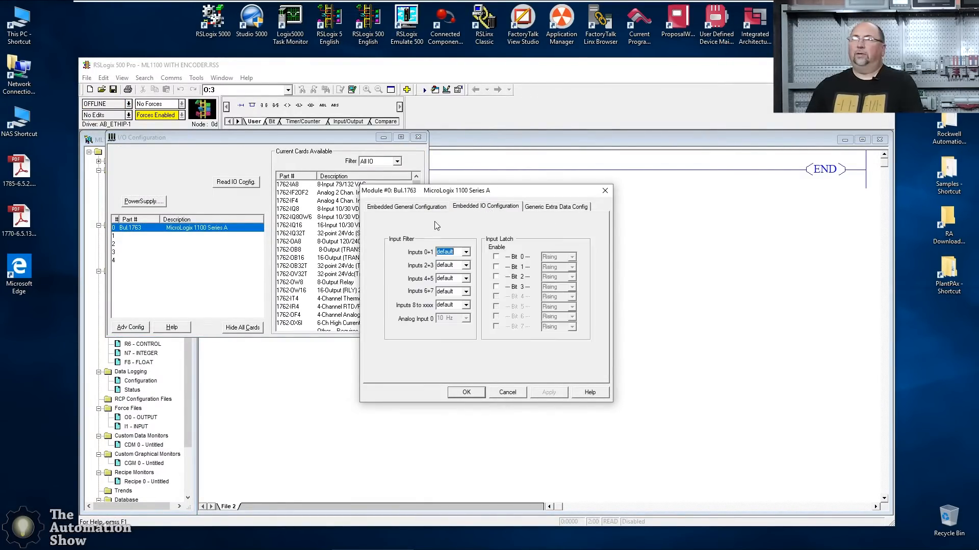
pyautogui.click(464, 252)
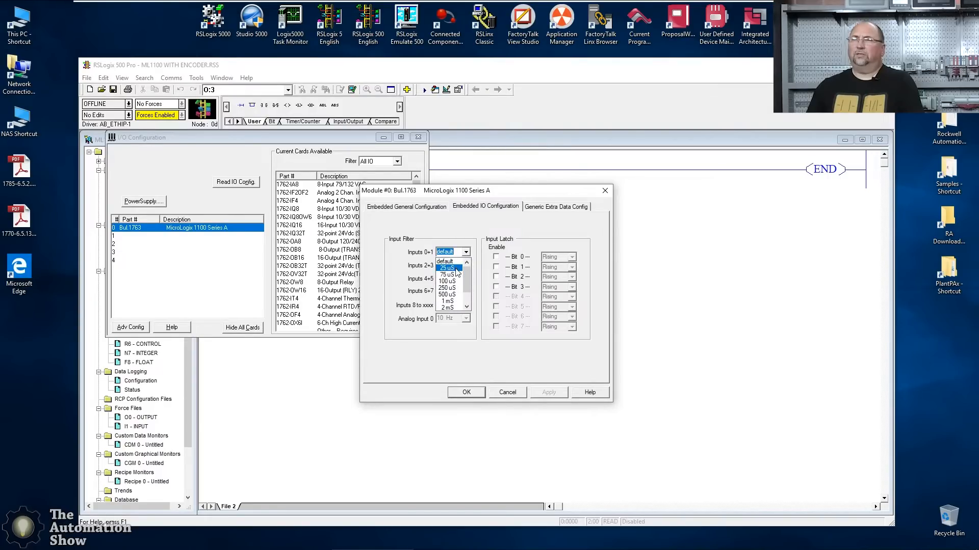
pyautogui.click(447, 267)
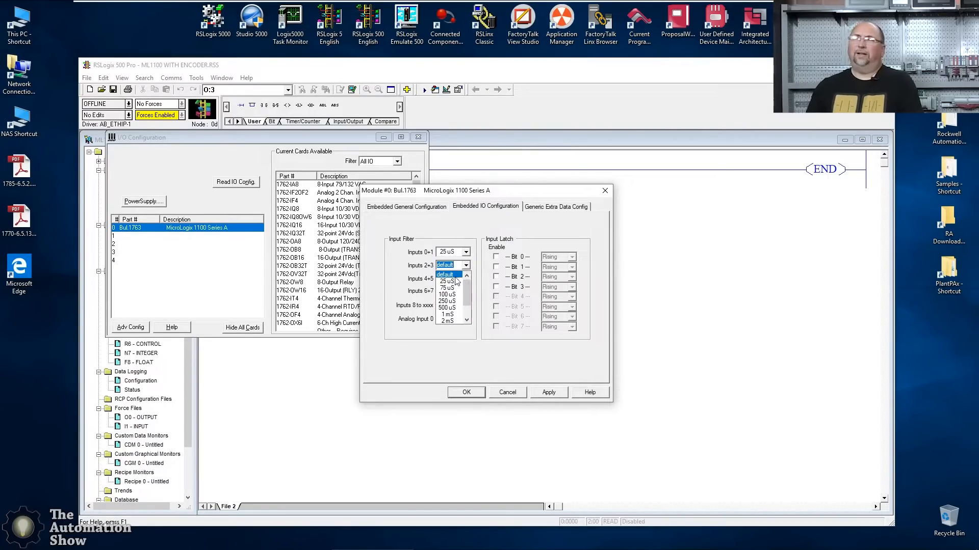
pyautogui.click(447, 281)
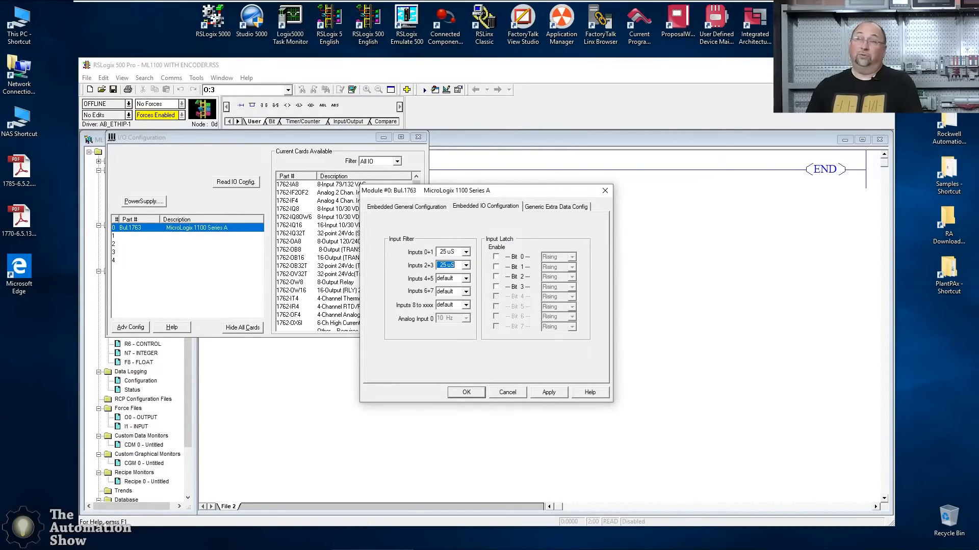
pyautogui.click(467, 278)
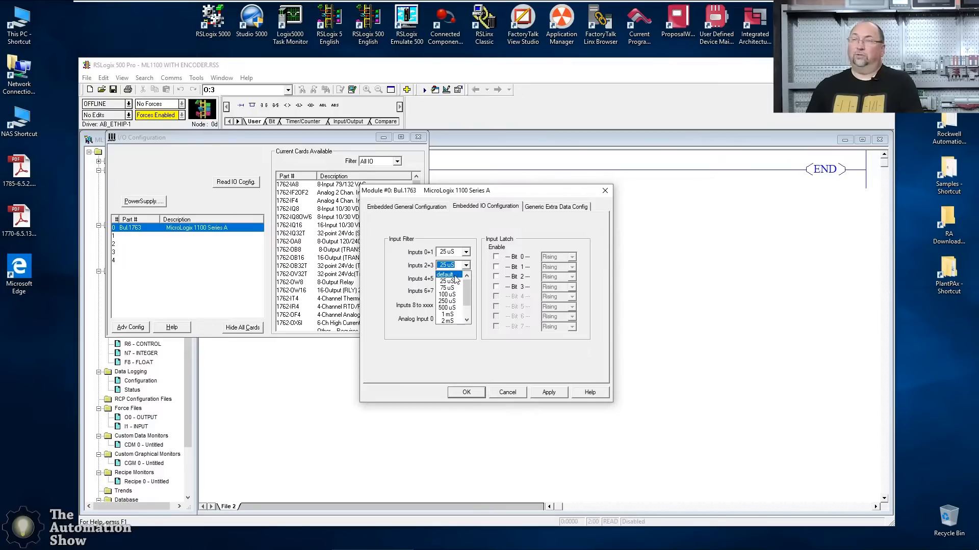
pyautogui.click(444, 274)
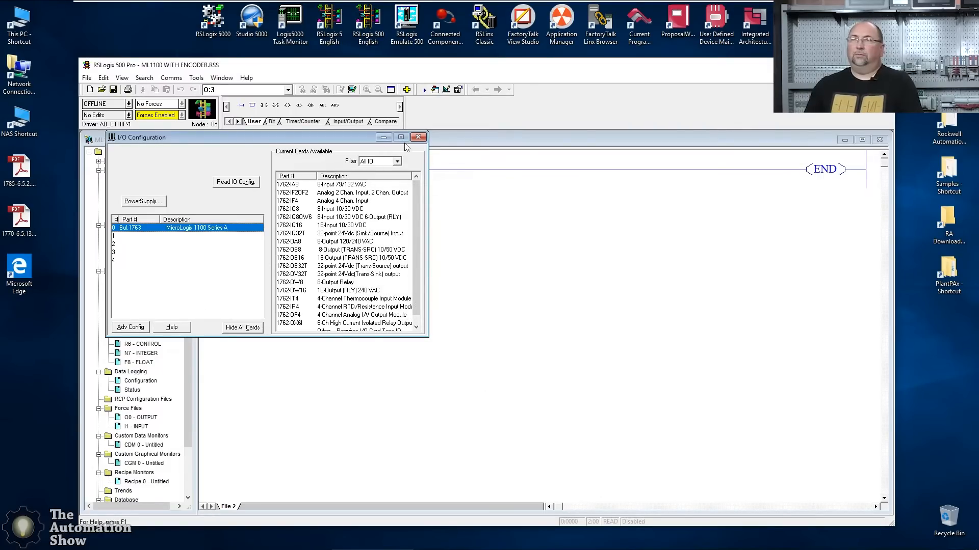
# - Download the project with 25 µS input filters to the MicroLogix 1100 and go back online
pyautogui.click(419, 137)
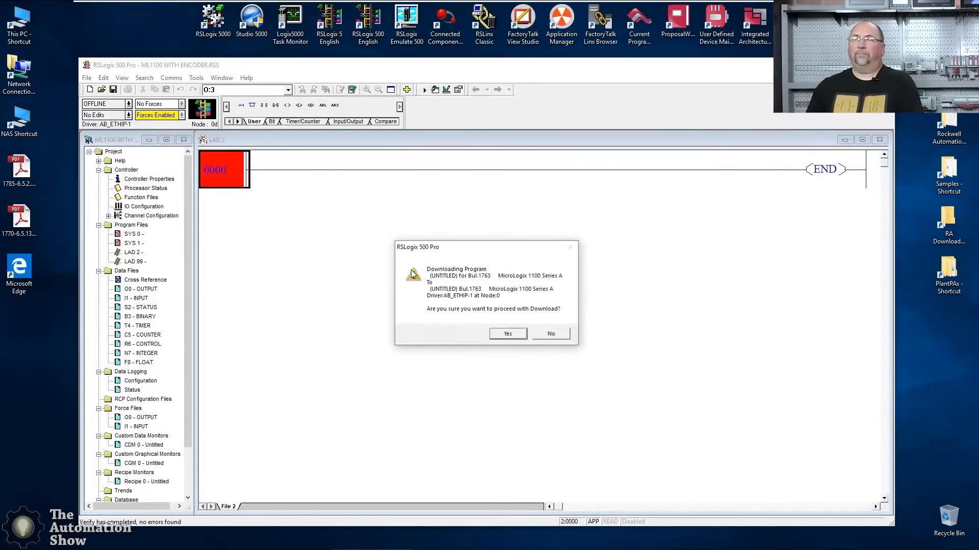
pyautogui.click(506, 333)
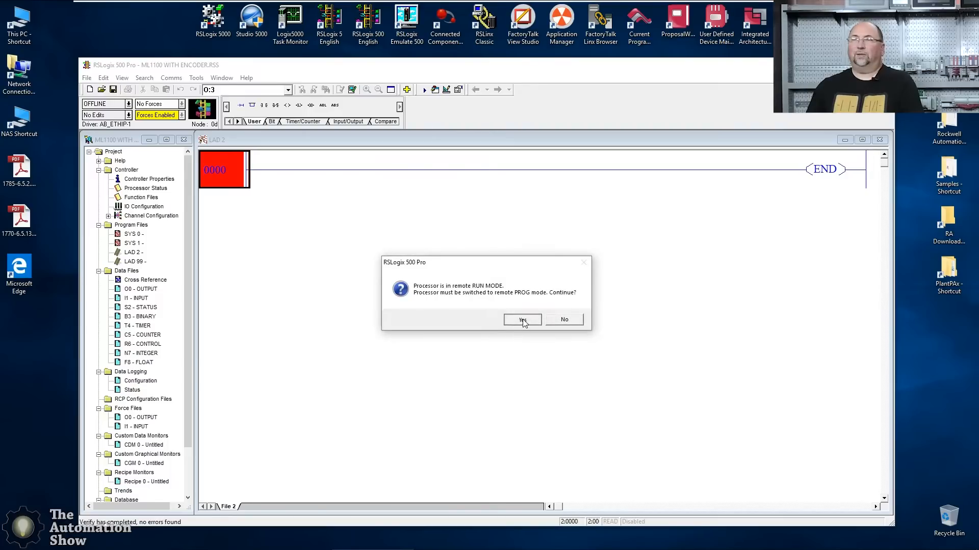
pyautogui.click(522, 319)
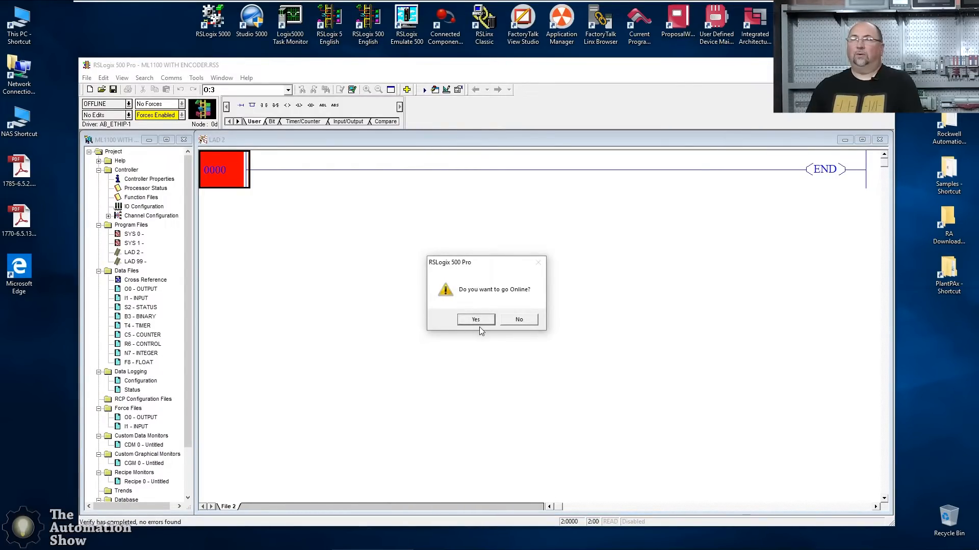
pyautogui.click(475, 319)
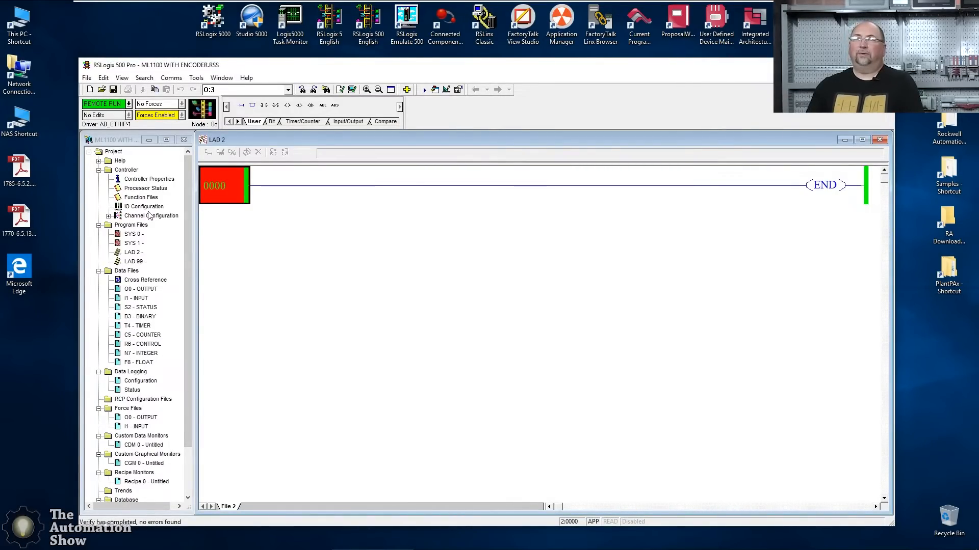
# - Expand the HSC:0 function file and select its ACC accumulator row online
pyautogui.doubleClick(141, 196)
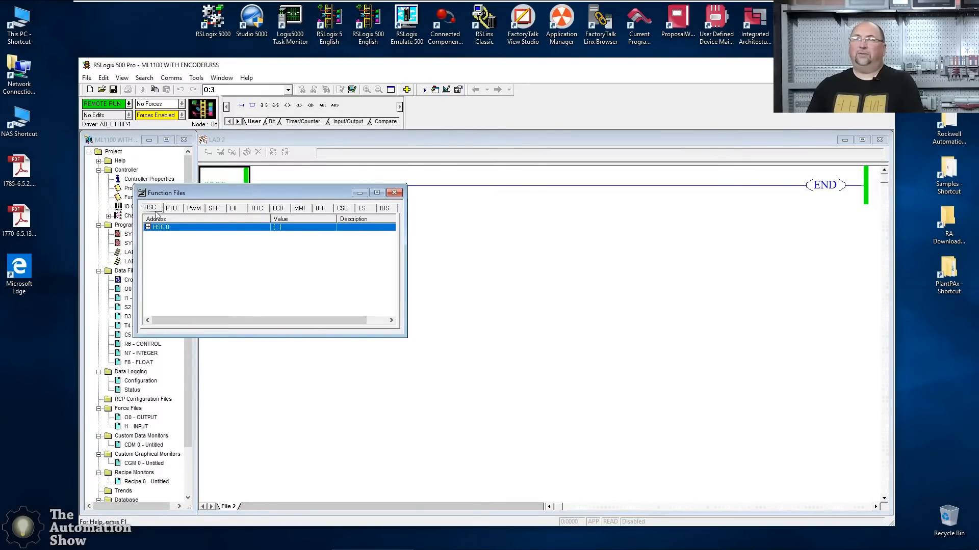
pyautogui.click(148, 226)
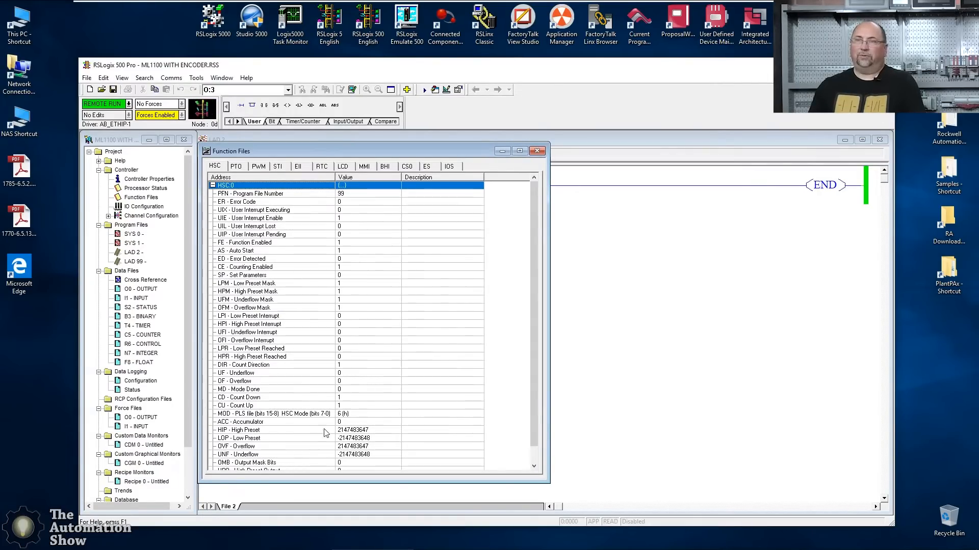
pyautogui.click(262, 422)
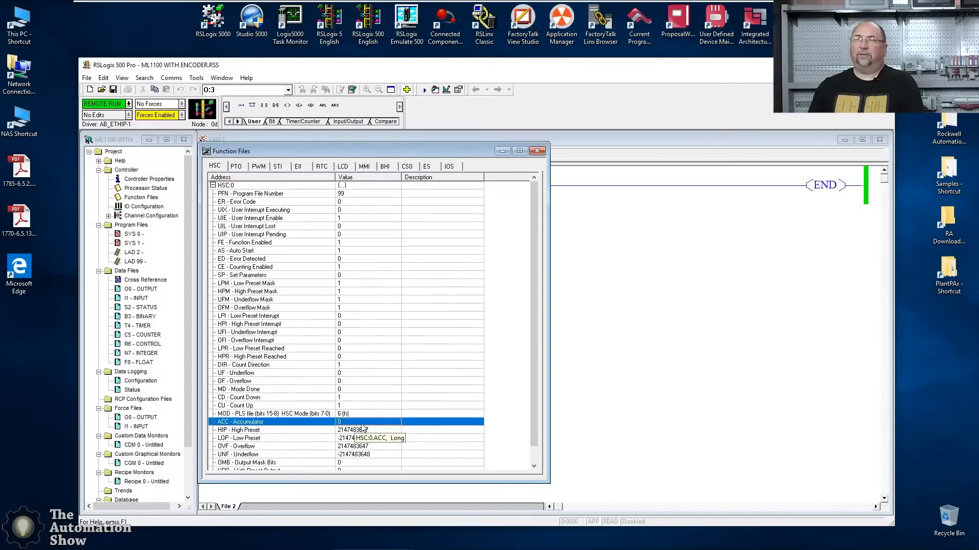